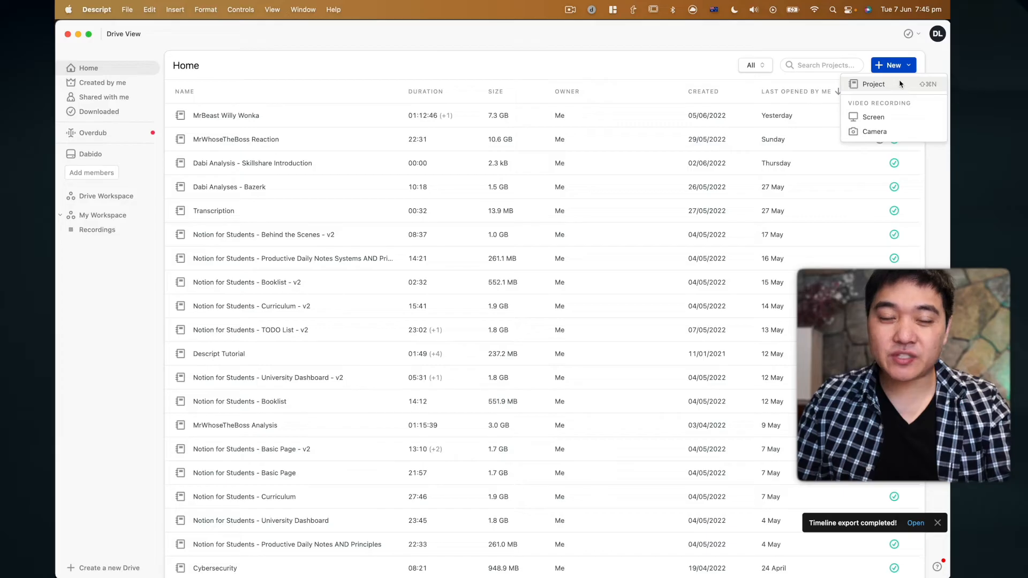
Create a new Descript project holding Screencap.mp4 and dismiss the transcription notice
click(873, 84)
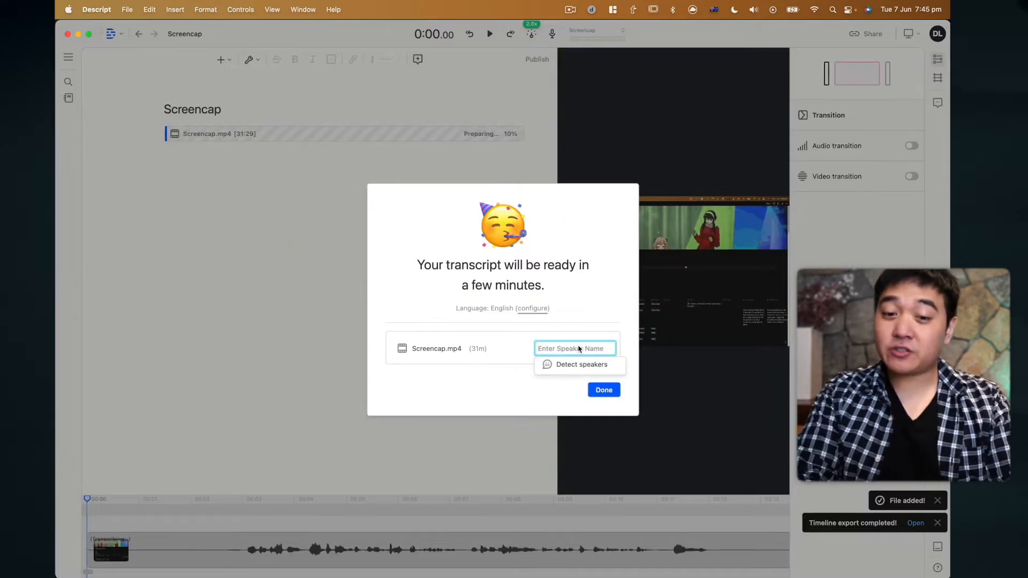
click(603, 390)
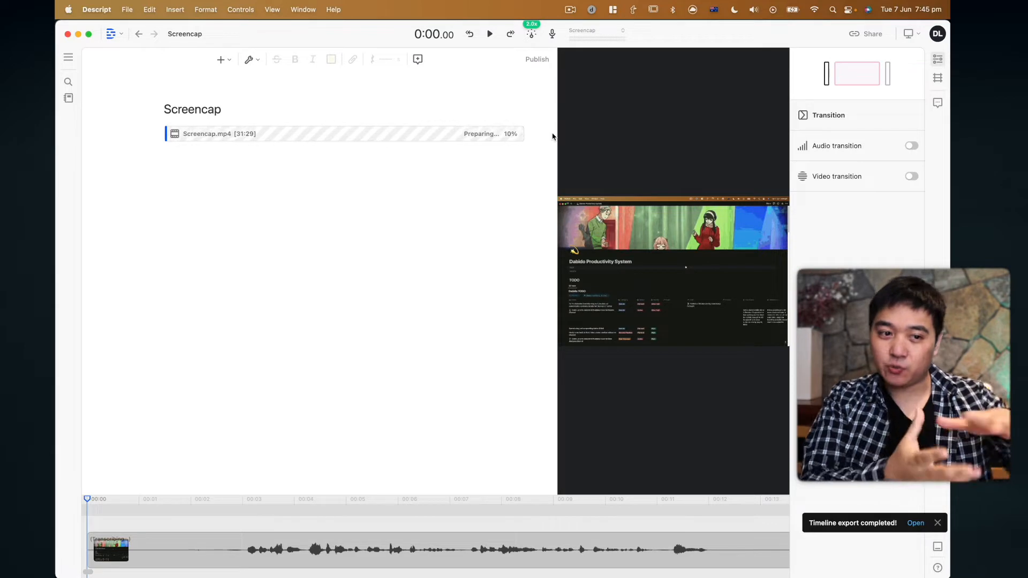
mouse_move(569, 156)
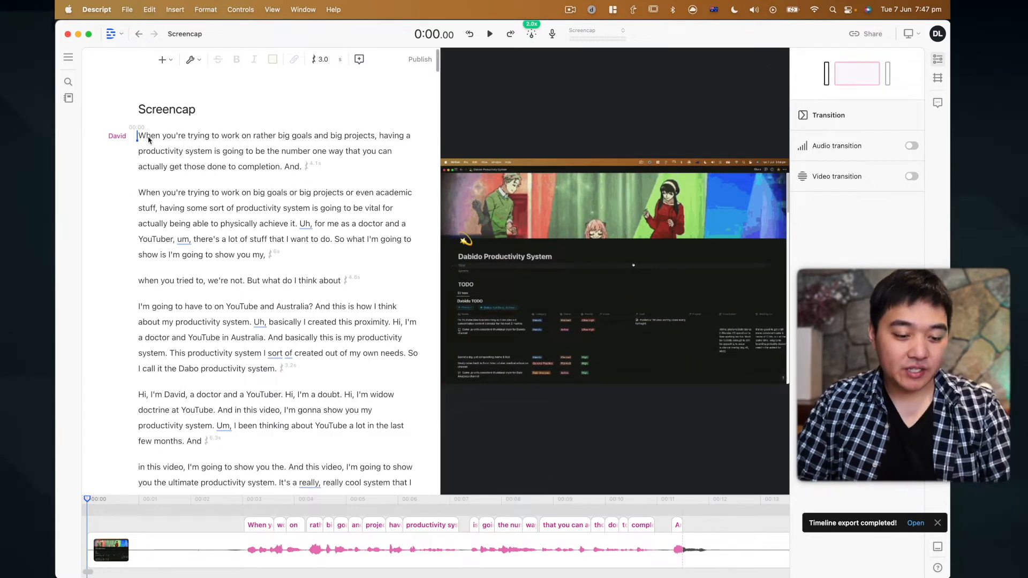
Play back the finished Screencap transcript from its first word to review it
click(490, 33)
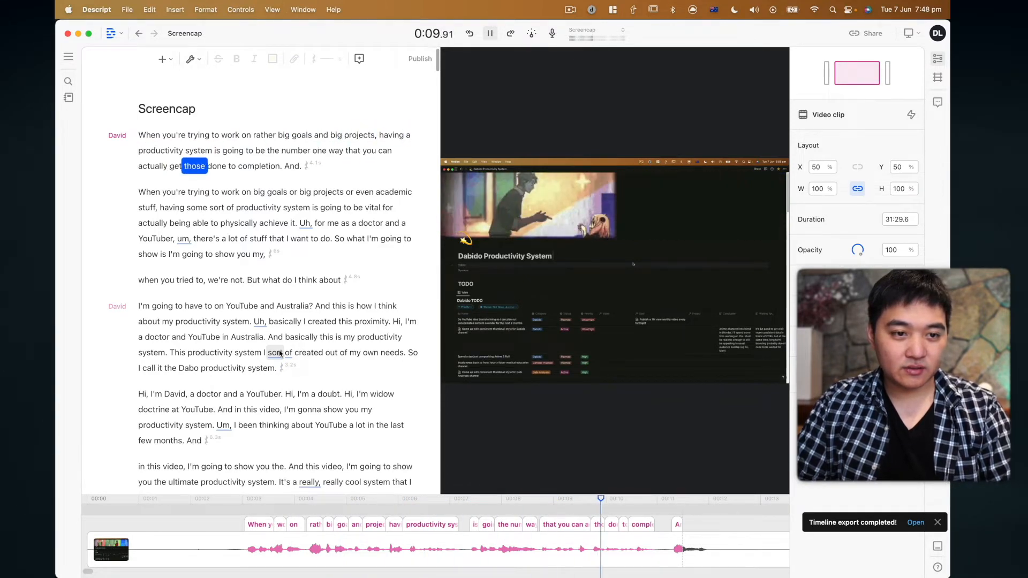
click(489, 32)
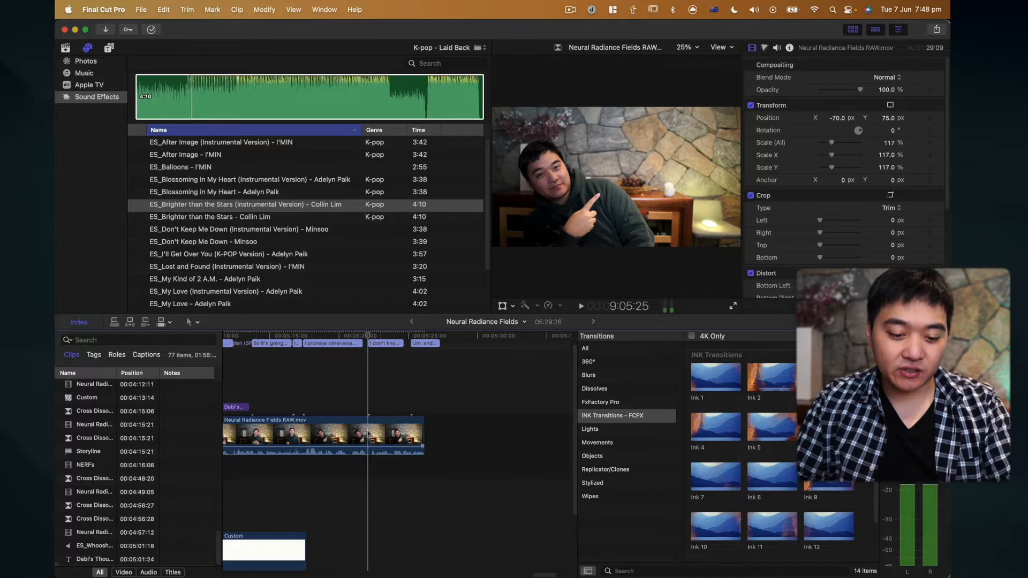
click(394, 436)
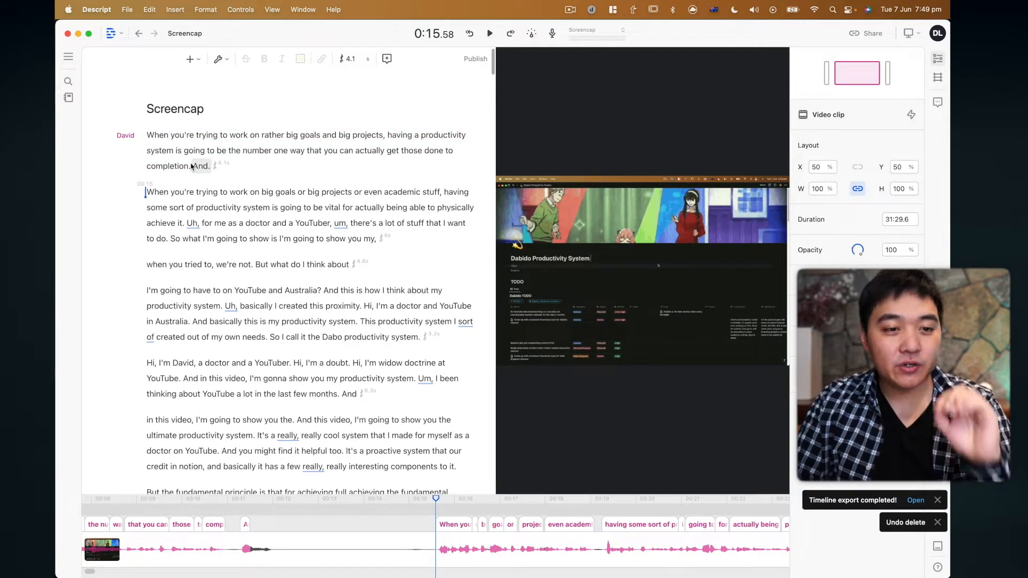
double_click(199, 166)
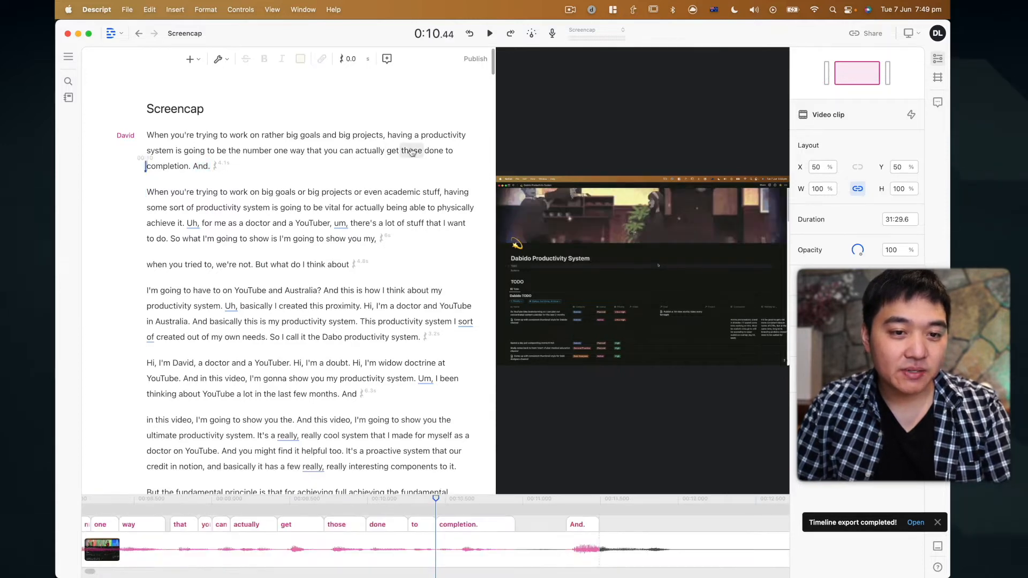
click(490, 33)
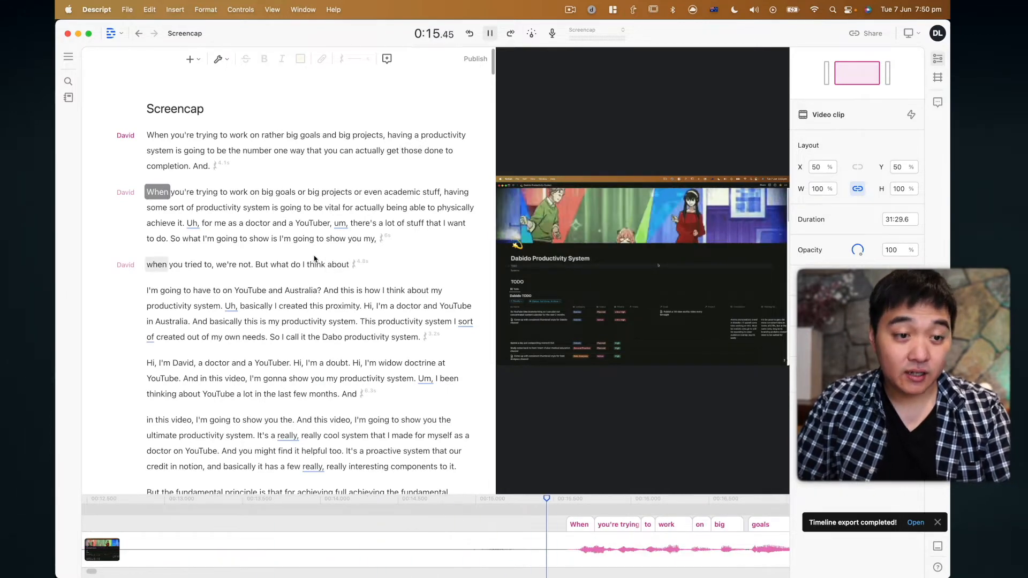
click(489, 33)
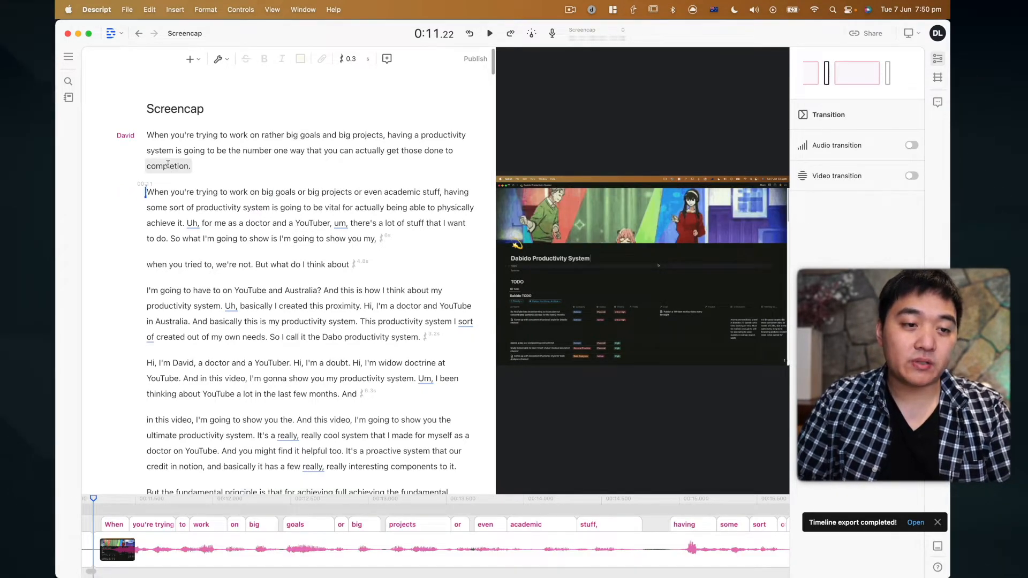
click(490, 32)
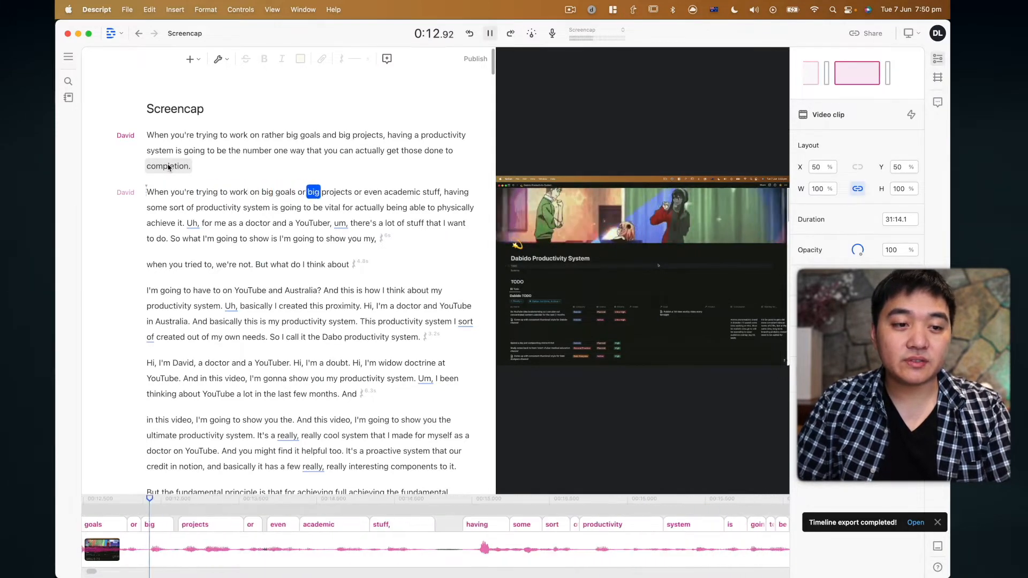
click(489, 32)
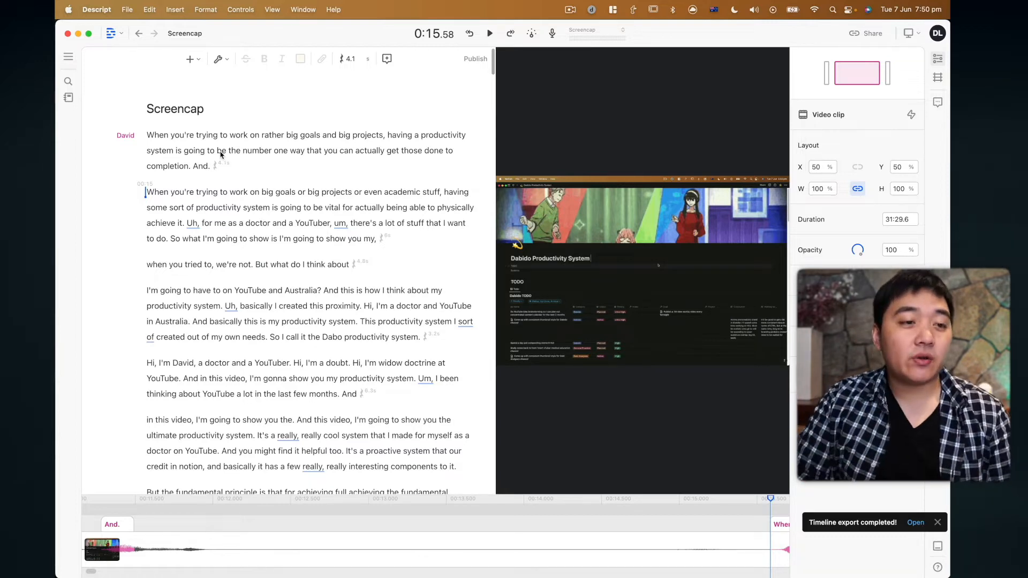
Create a multitrack Screencap Sequence from Screencap.mp4 in Project Files
click(68, 97)
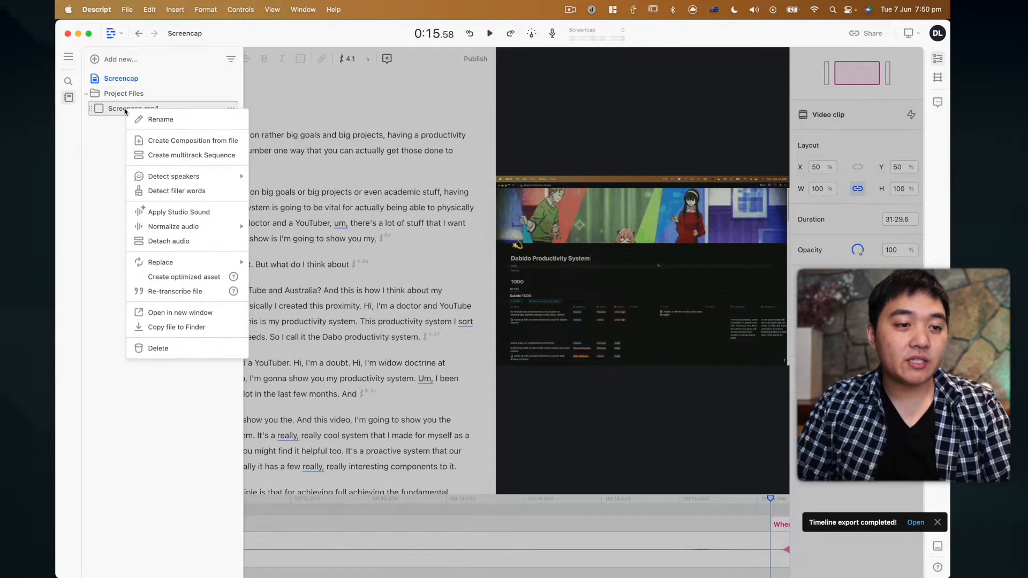
mouse_move(189, 141)
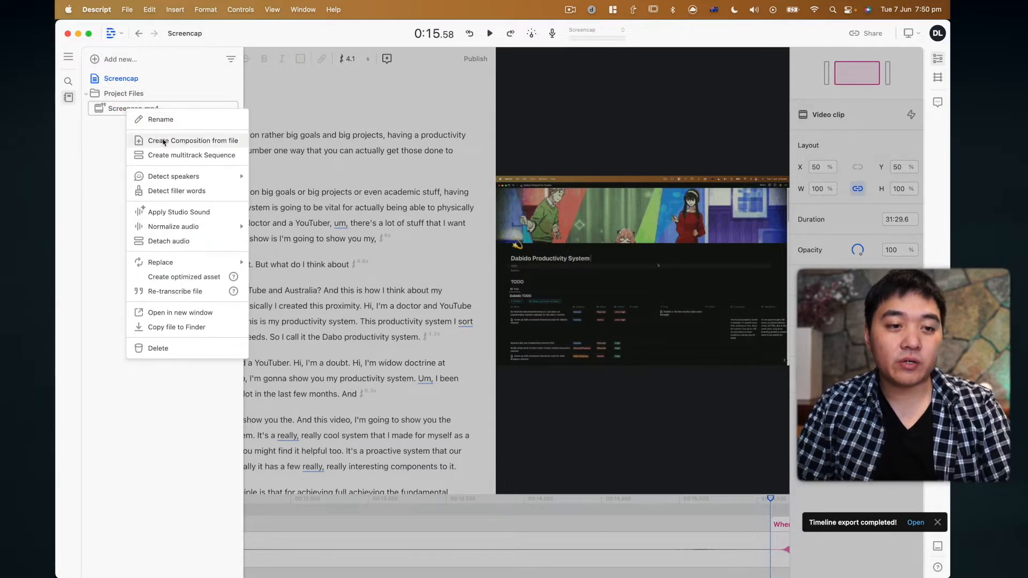
click(192, 140)
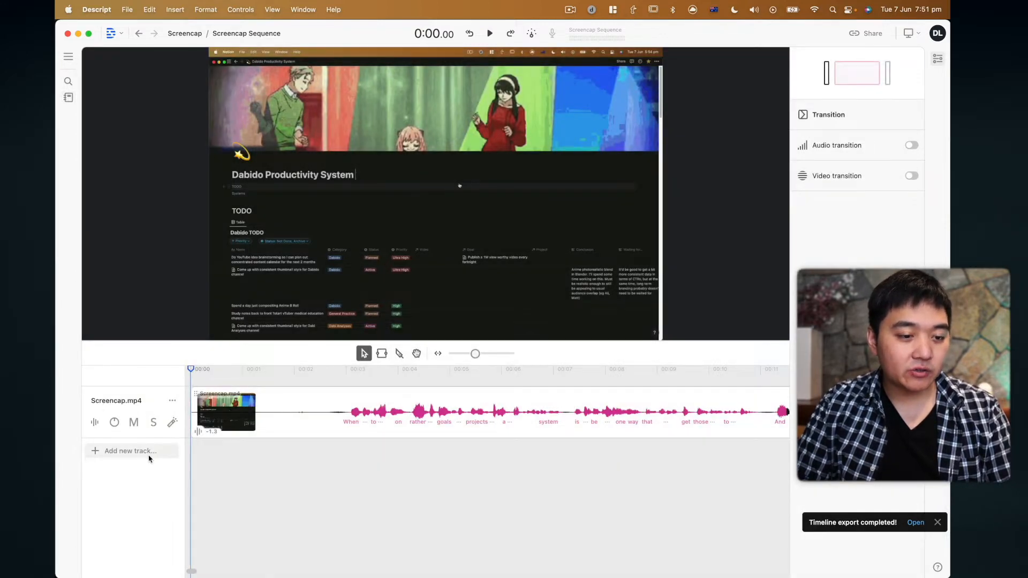
Add Track 2 and place the C0139.MP4 camera clip on it
click(130, 451)
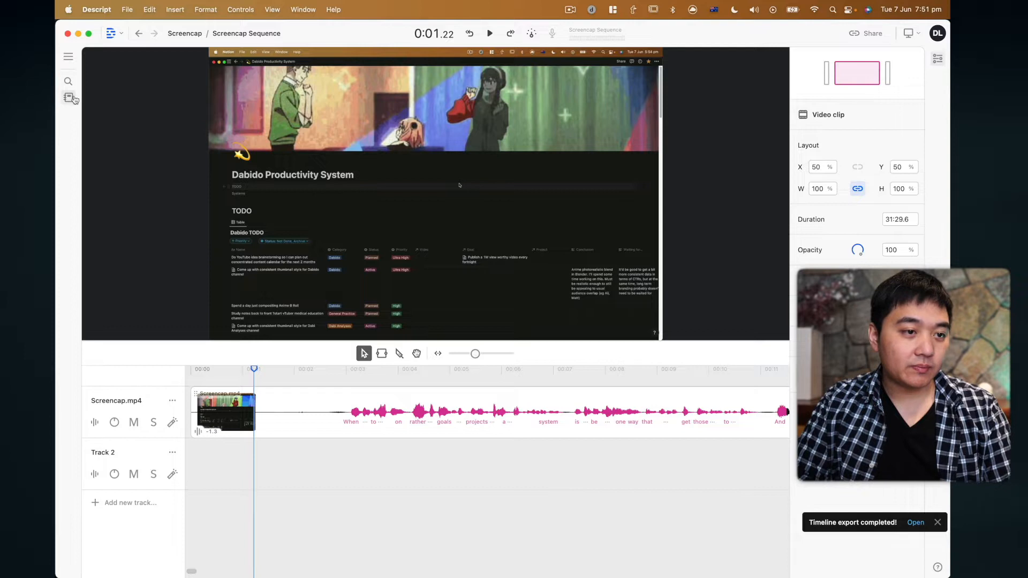
click(68, 97)
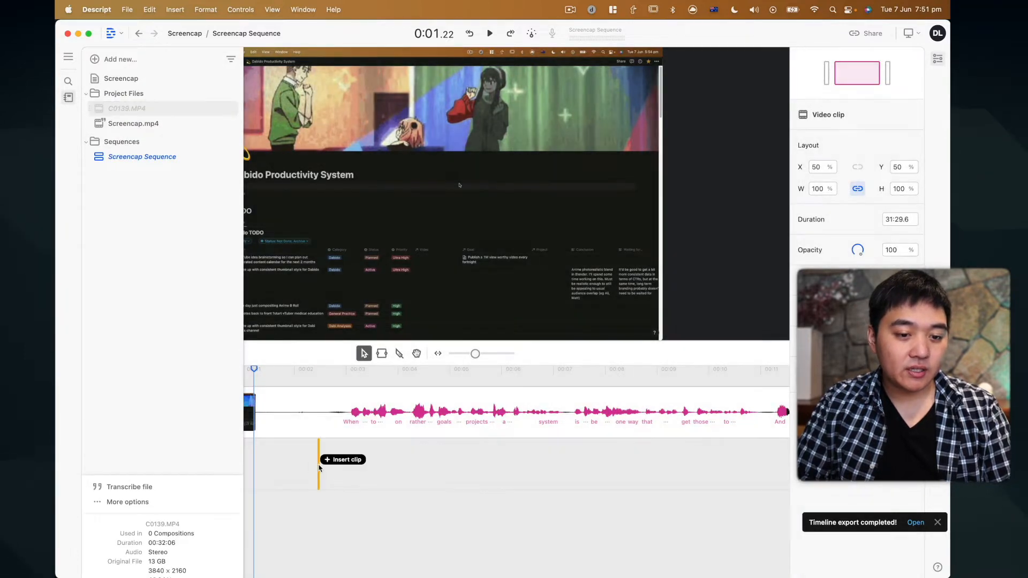
click(342, 459)
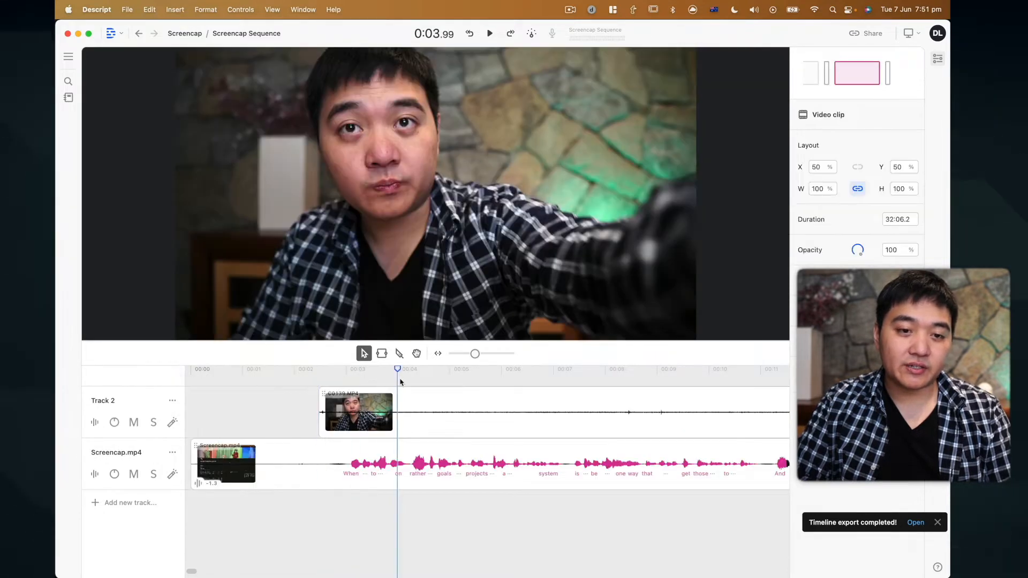
Move Screencap.mp4 to the top track and shift C0139.MP4 earlier to sync audio
click(698, 369)
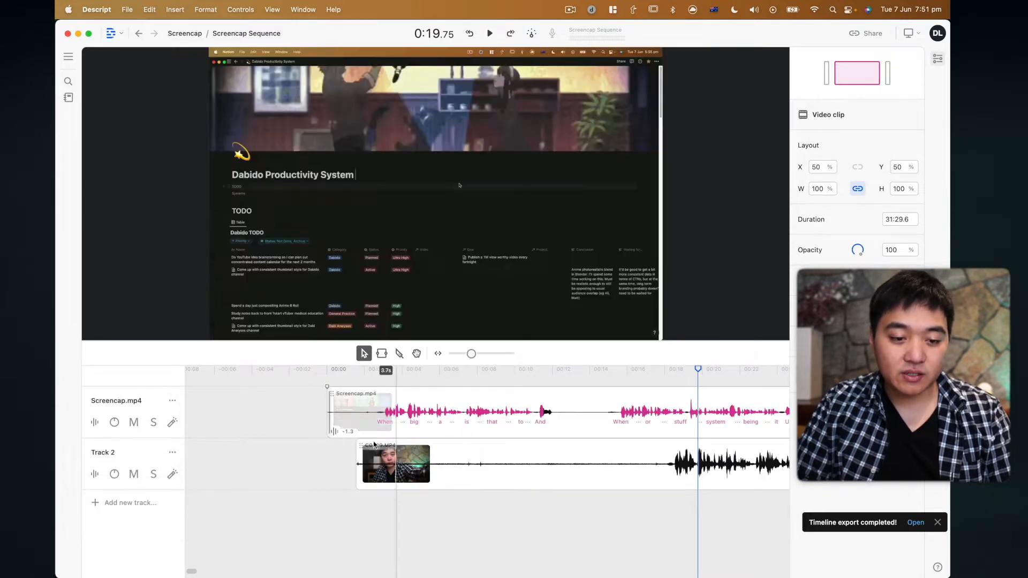
click(357, 369)
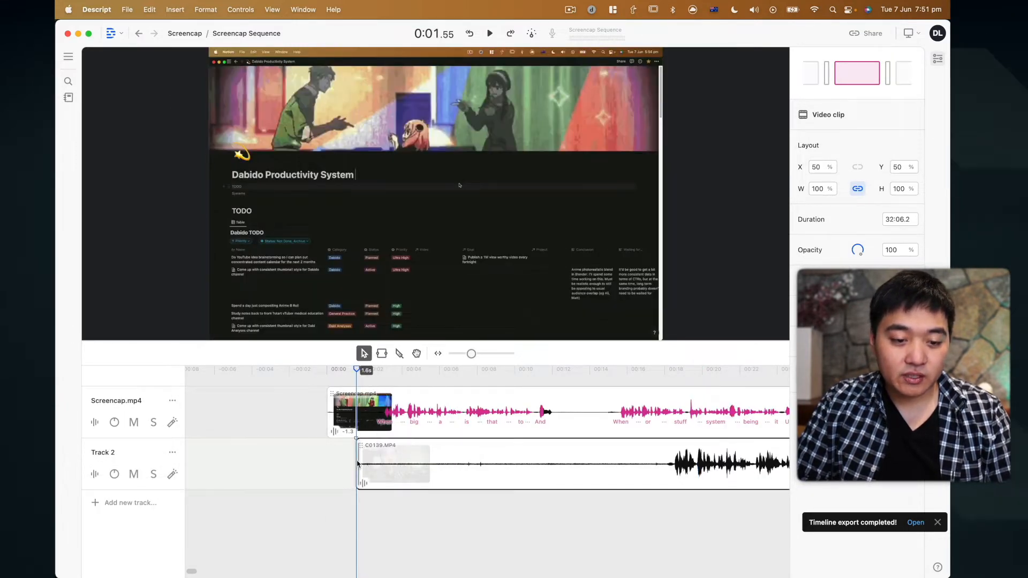
click(610, 464)
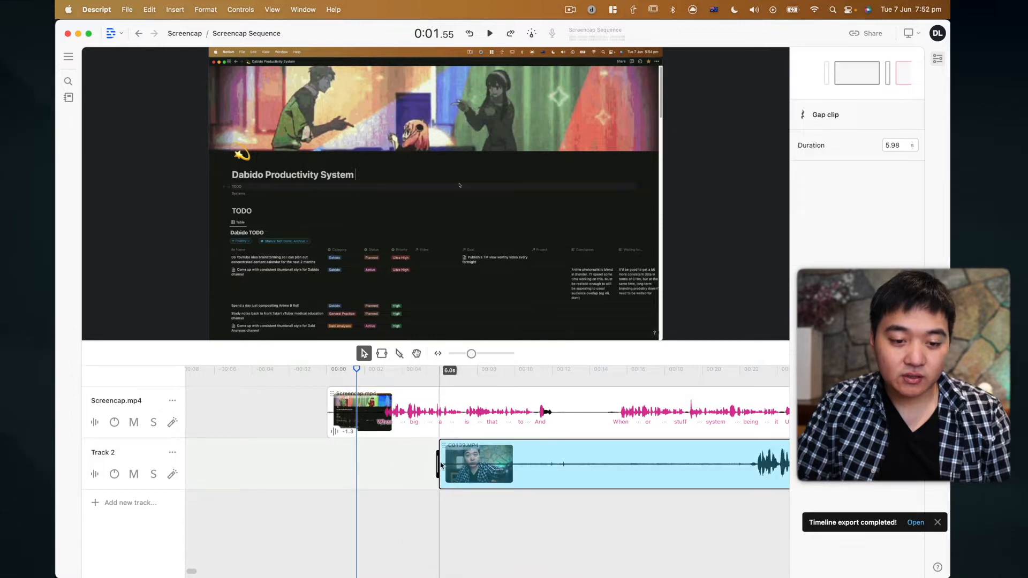
click(479, 464)
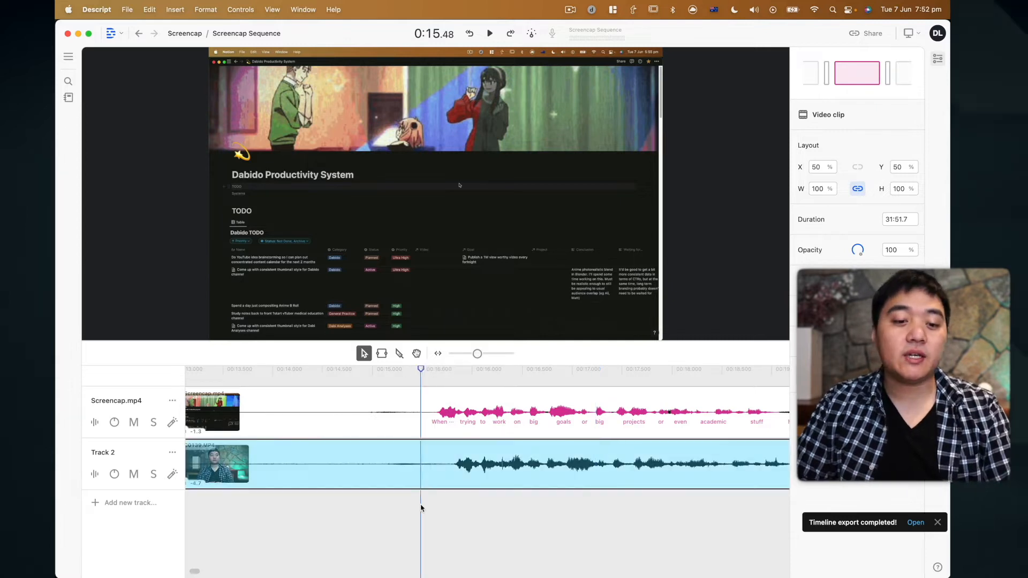
Play the Screencap Sequence to check the two clips' audio alignment
click(490, 33)
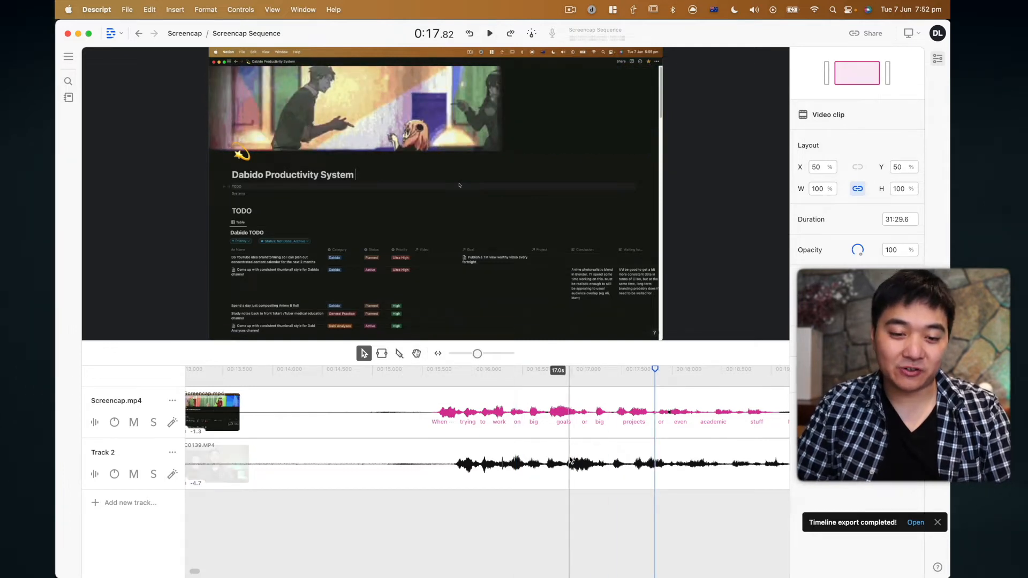
click(490, 33)
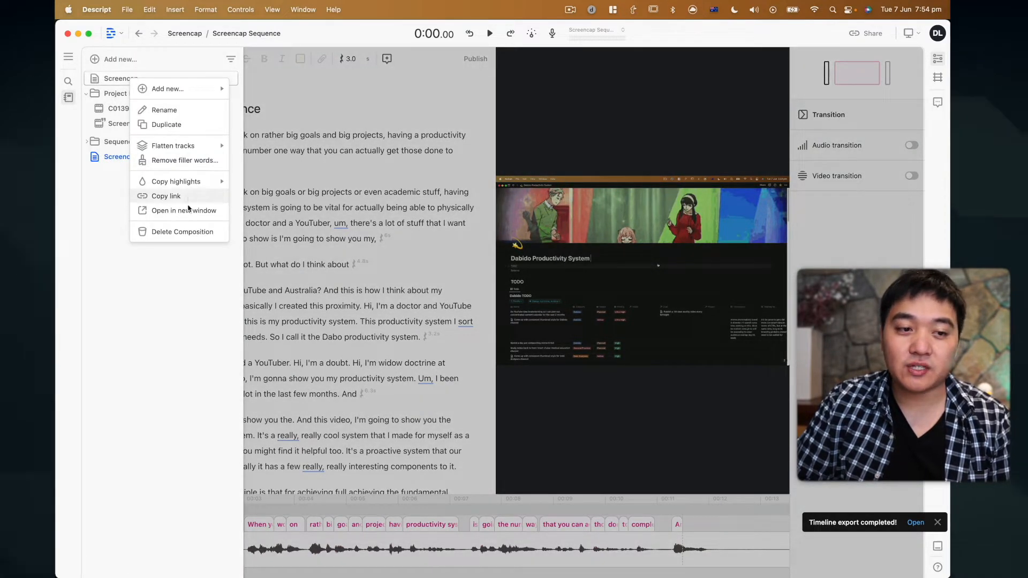
Delete the extra composition, keeping the Screencap Sequence script
click(181, 231)
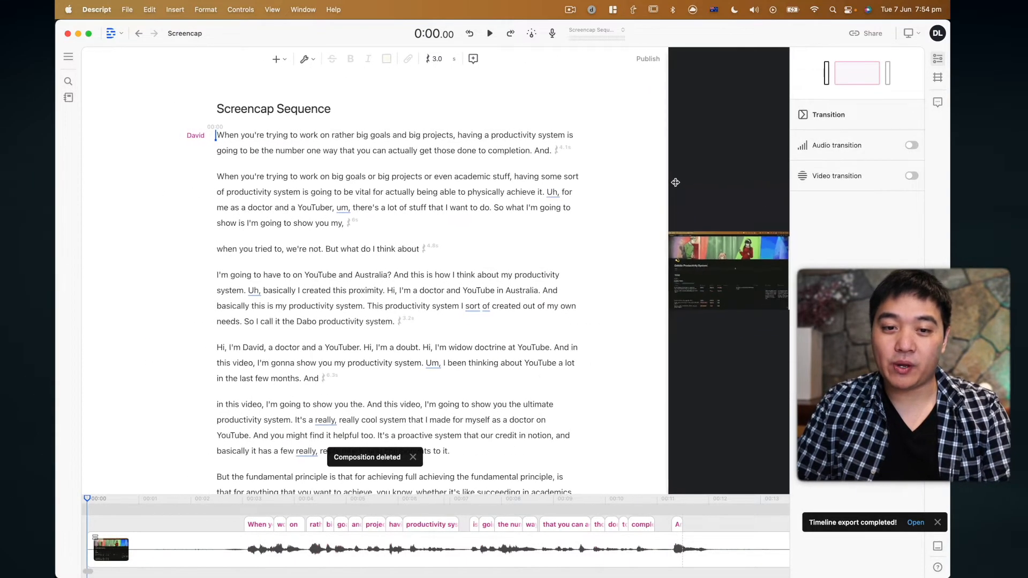
click(278, 59)
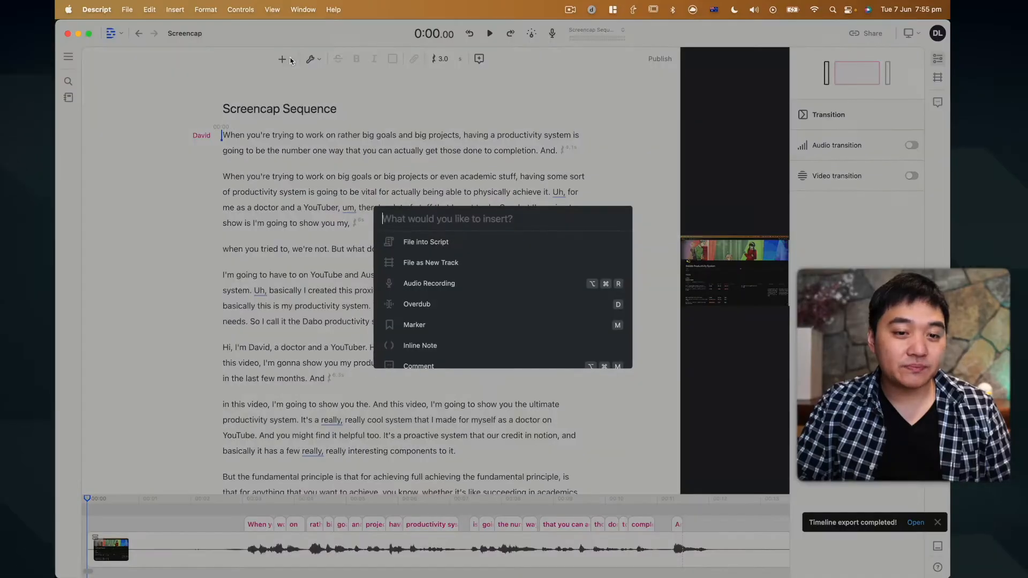
Remove all um, uh and you know filler words using Remove media and Apply to all
click(309, 58)
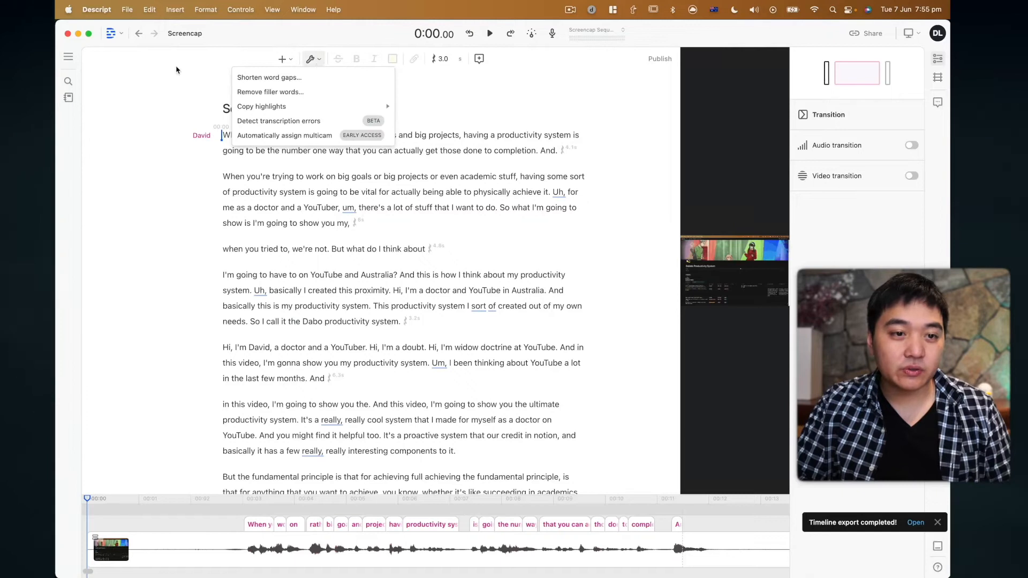
click(270, 92)
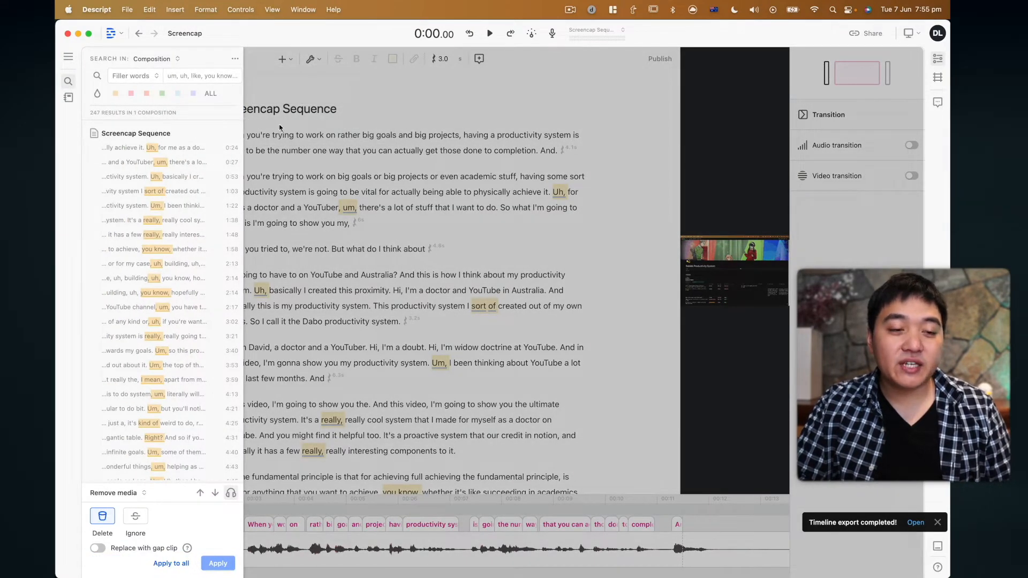
click(68, 80)
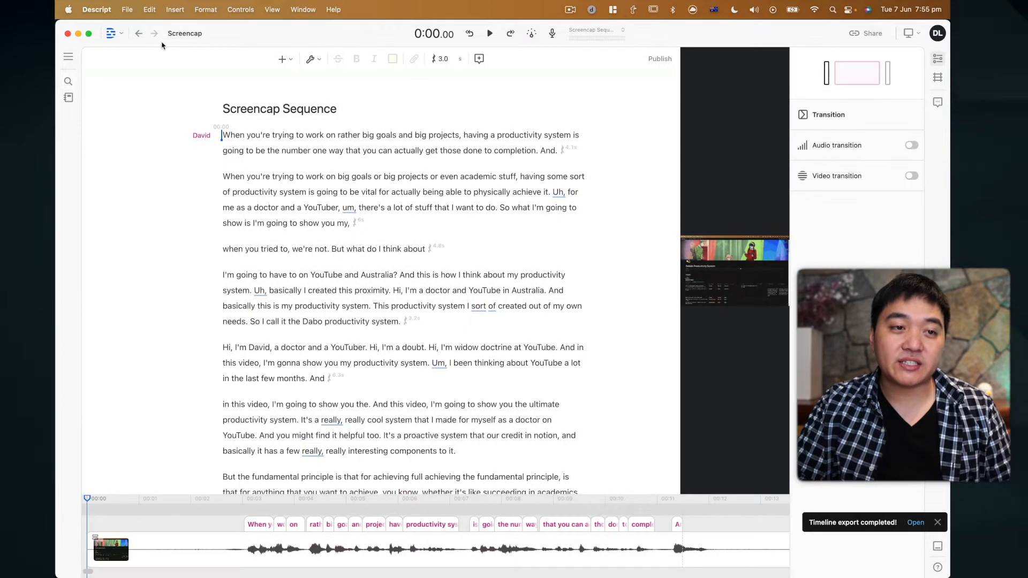
mouse_move(184, 33)
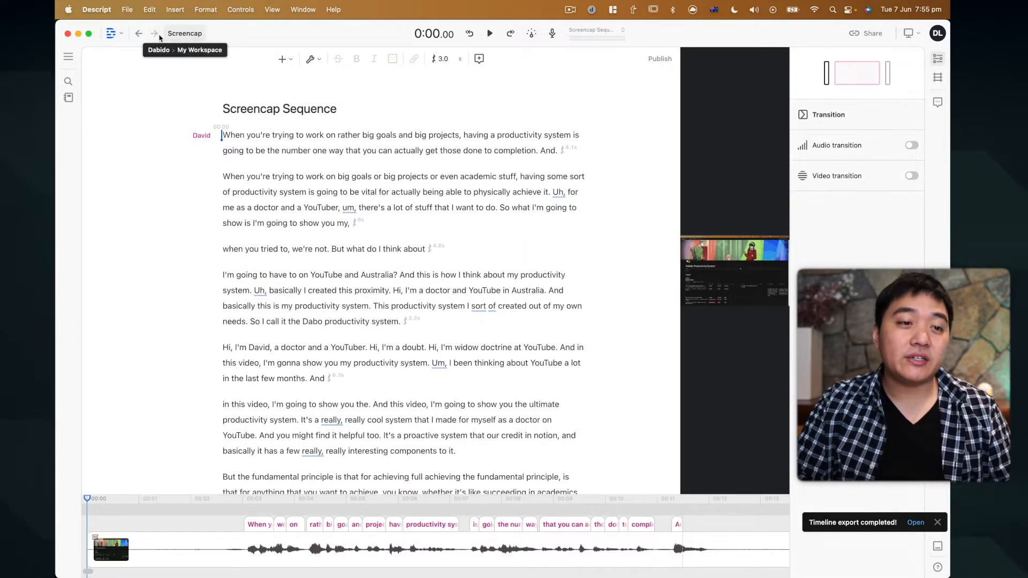
click(309, 58)
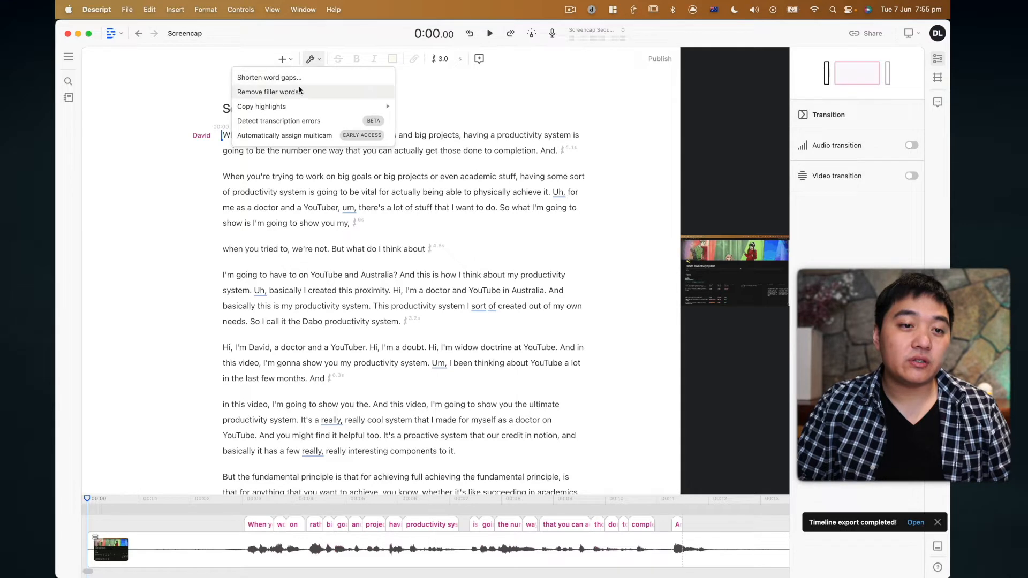
click(269, 91)
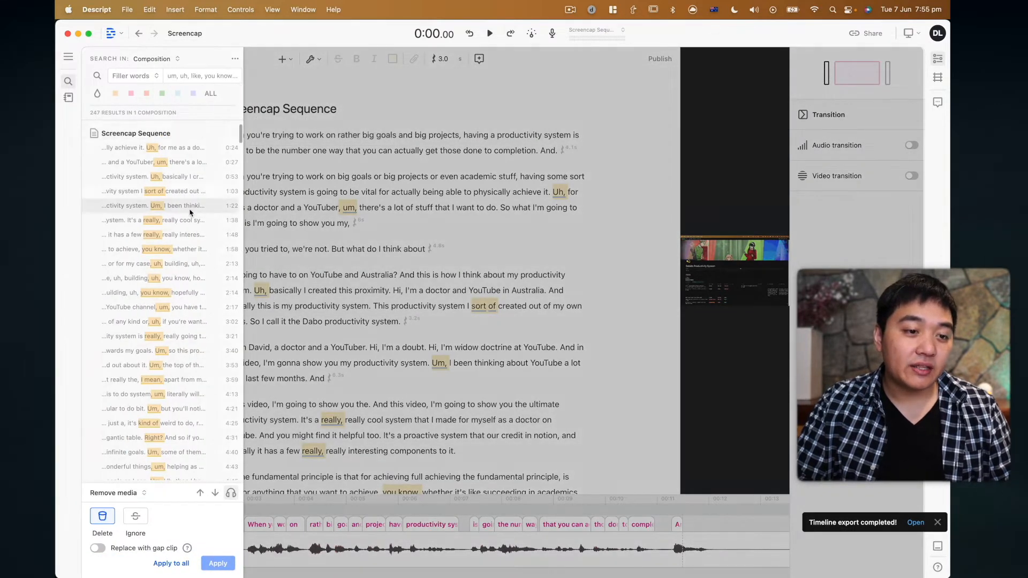
scroll(down, 3)
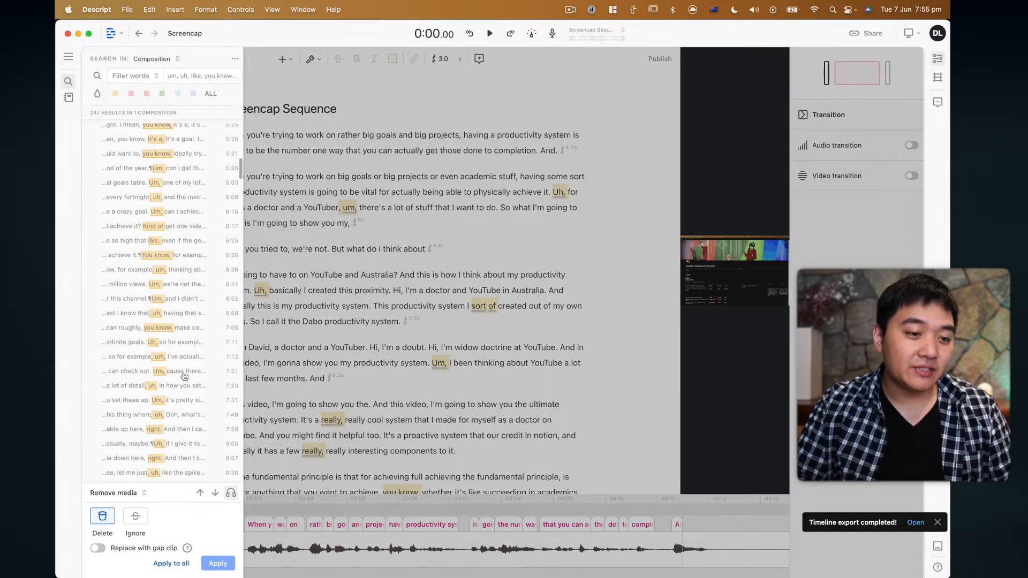
click(155, 75)
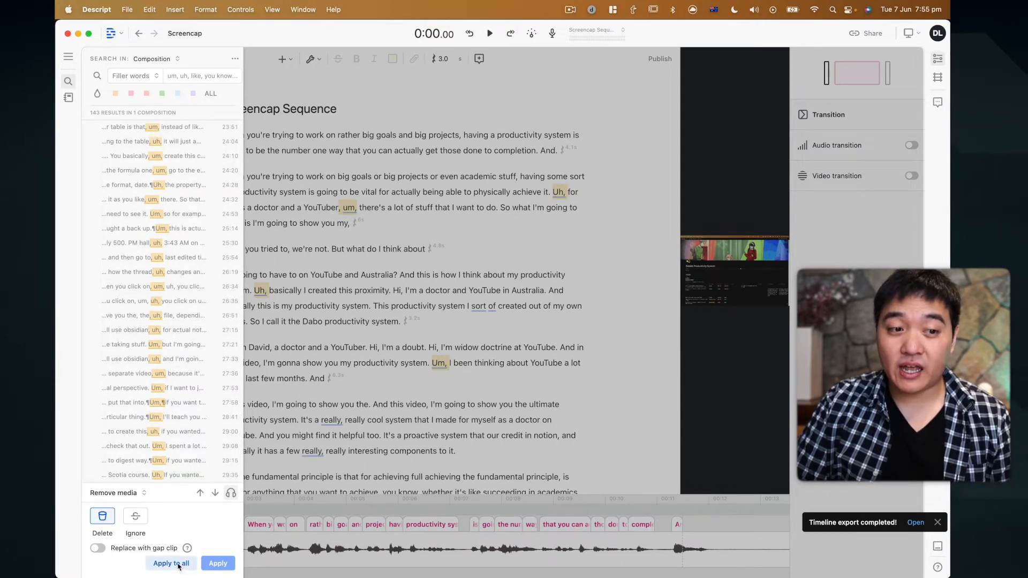
click(170, 563)
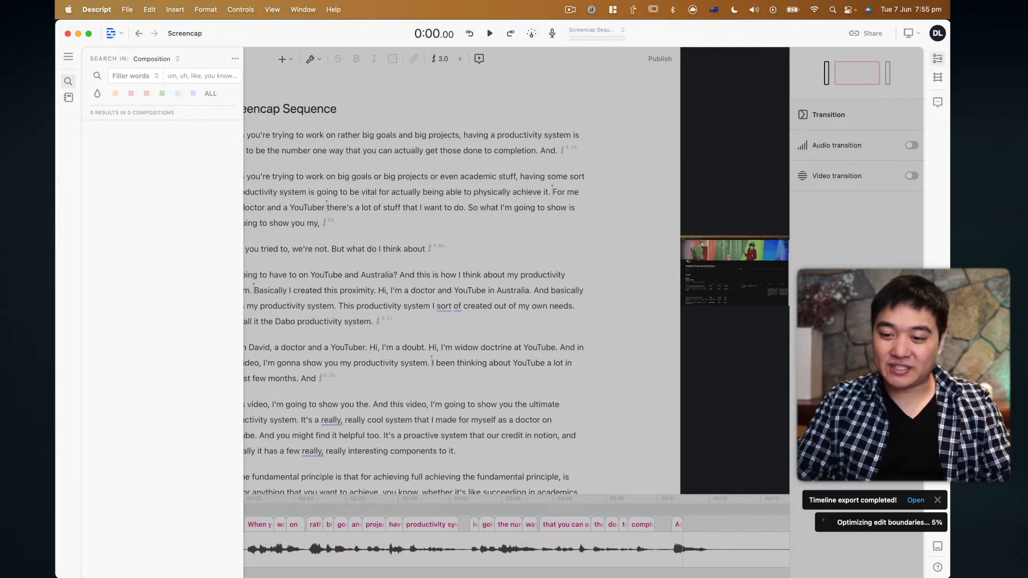
click(68, 82)
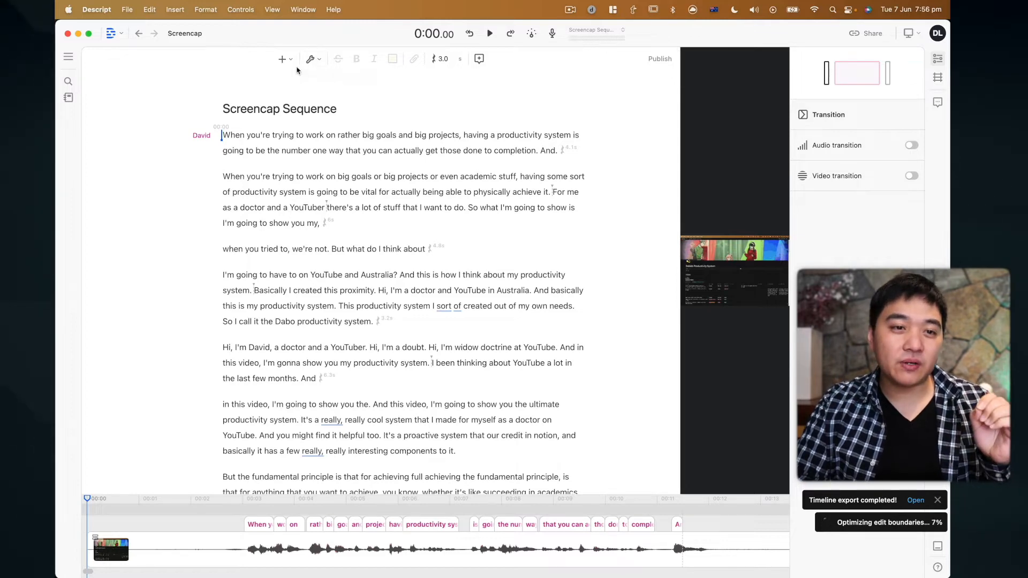
mouse_move(310, 59)
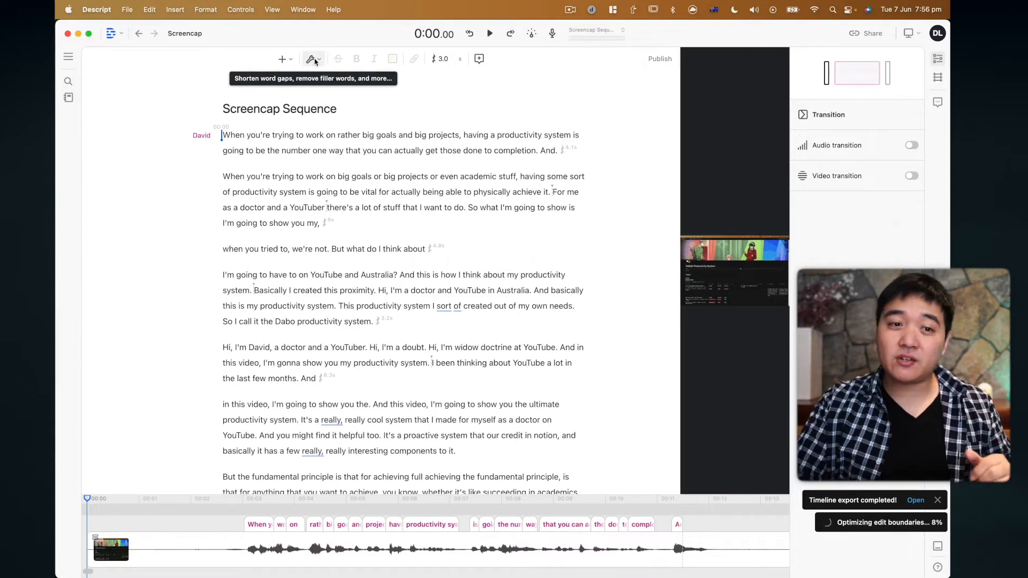
Shorten every word gap longer than 2.00s to 0.00 seconds across the composition
click(313, 58)
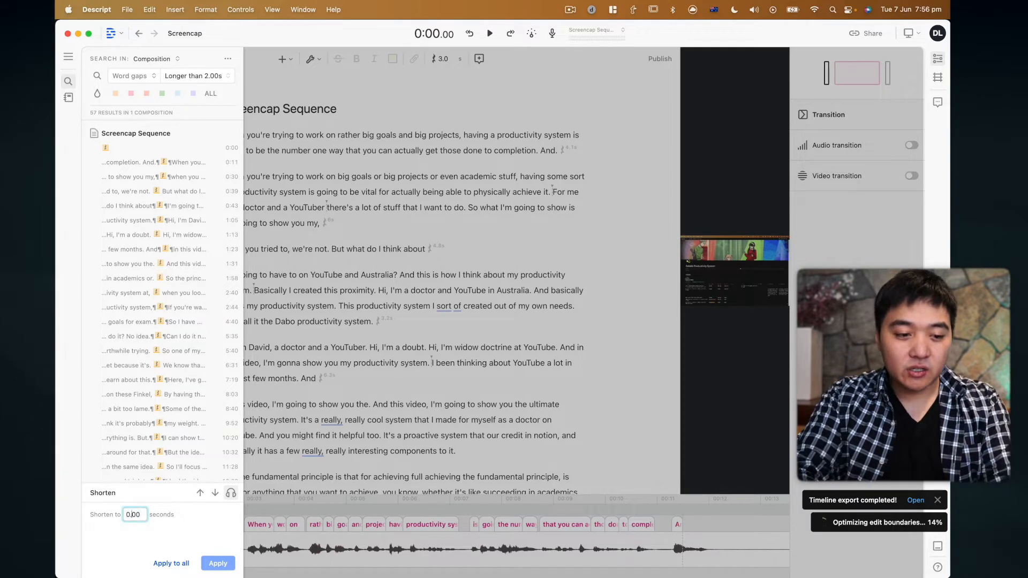
click(170, 563)
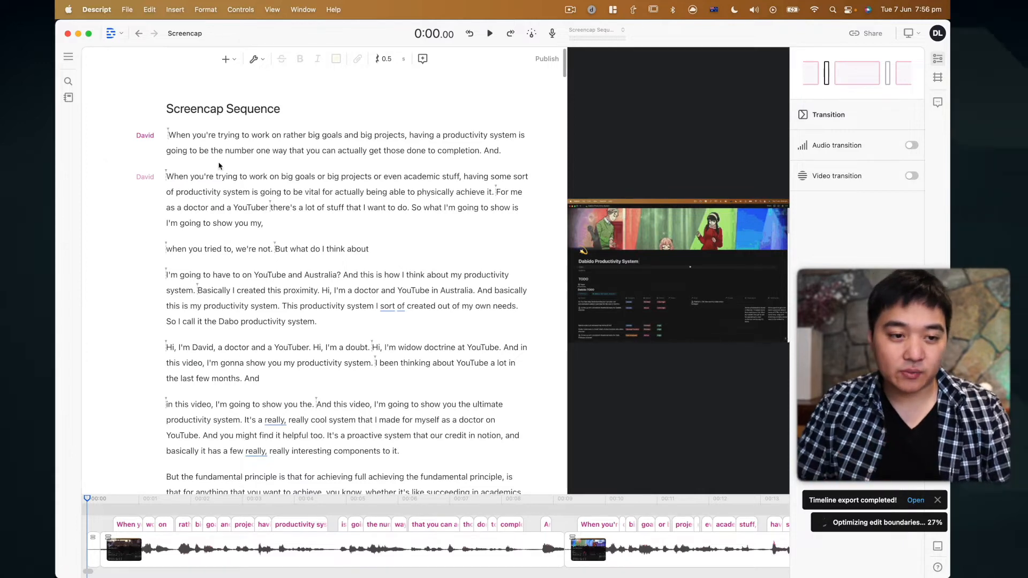
Cut the duplicate opening takes so the script starts with the big-goals sentence
click(490, 33)
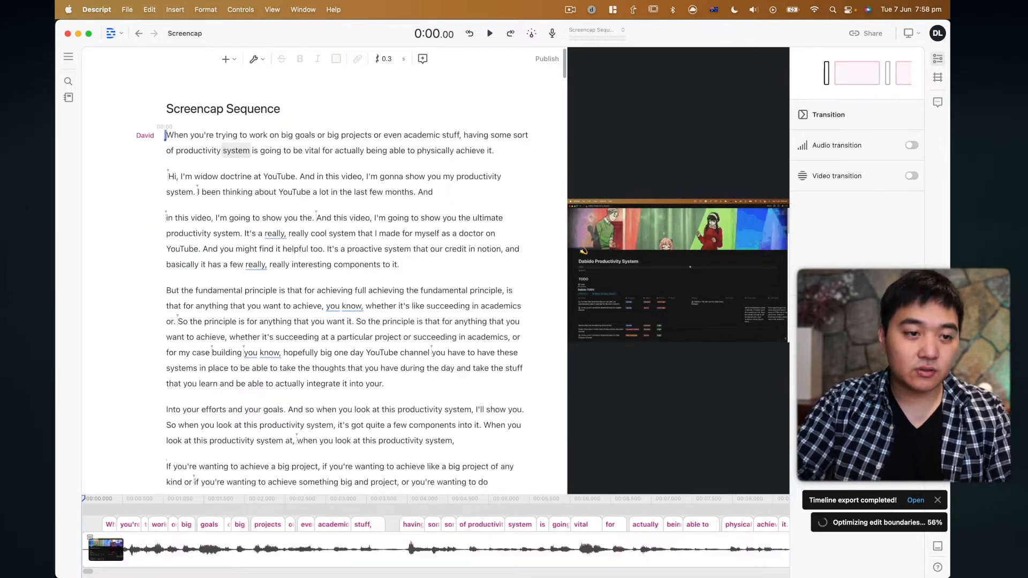
click(489, 32)
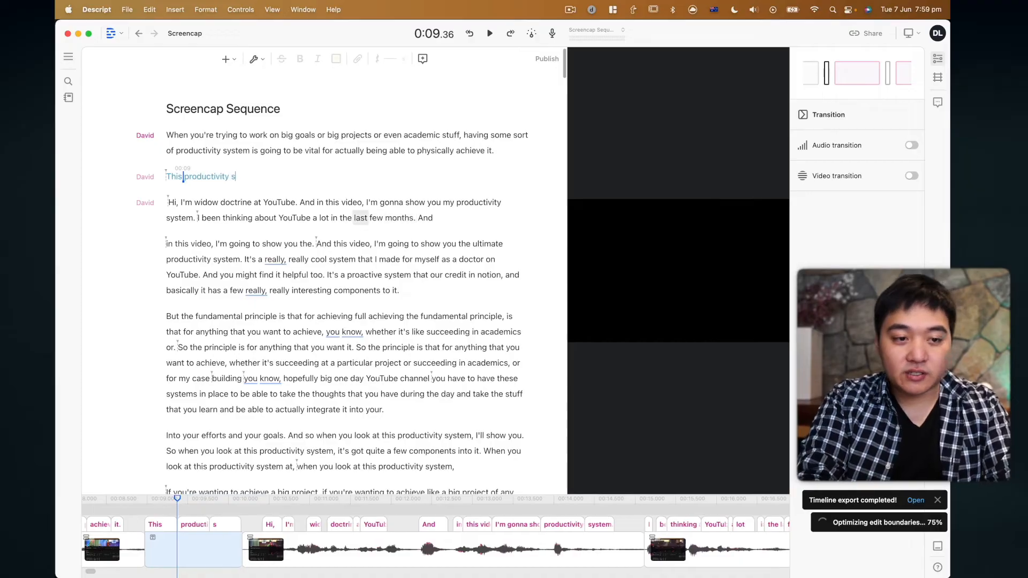
Type a sentence calling the system 'super duper rad', ending 'show you guys Descript!'
text(ystem is super)
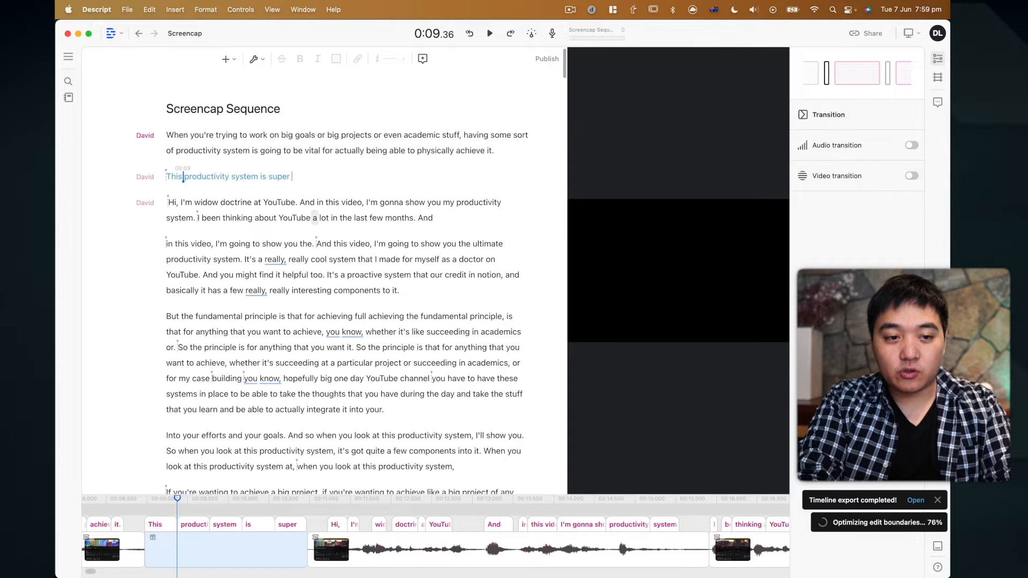
text(duper rad and)
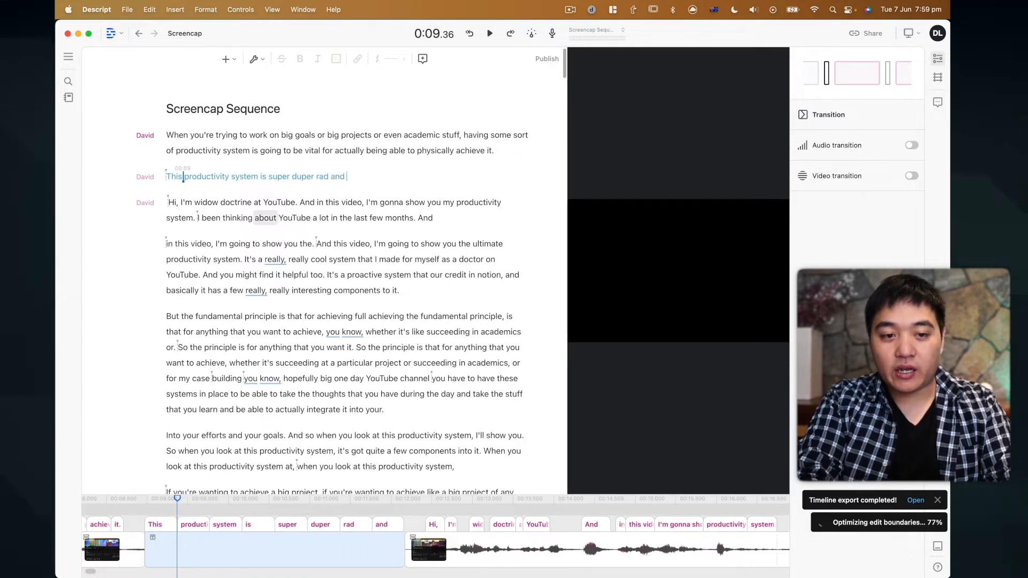
text(I'm glad that I can show v)
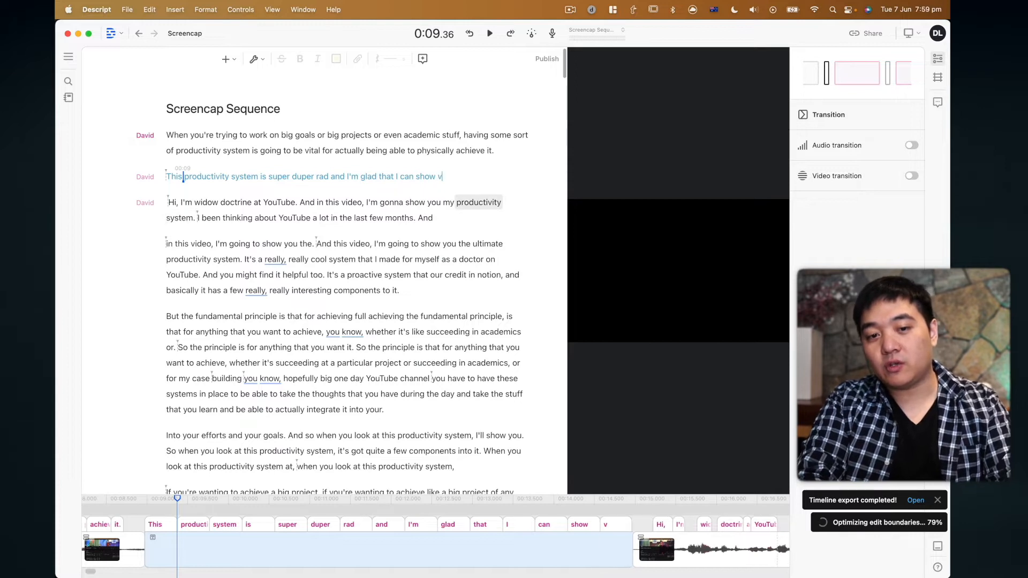
text(you guys Descript!)
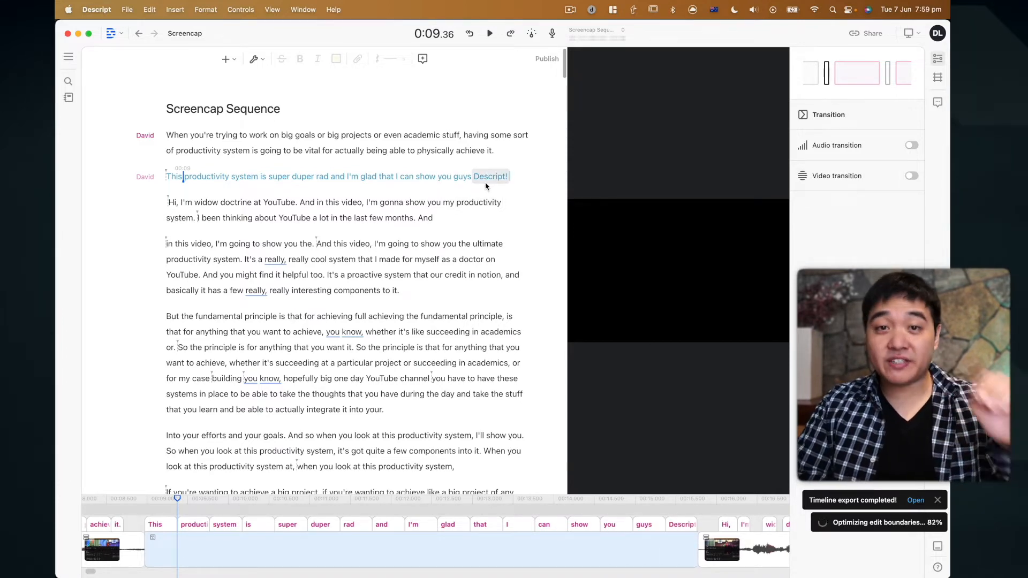
Assign the new sentence to the stock AI voice Don
click(145, 177)
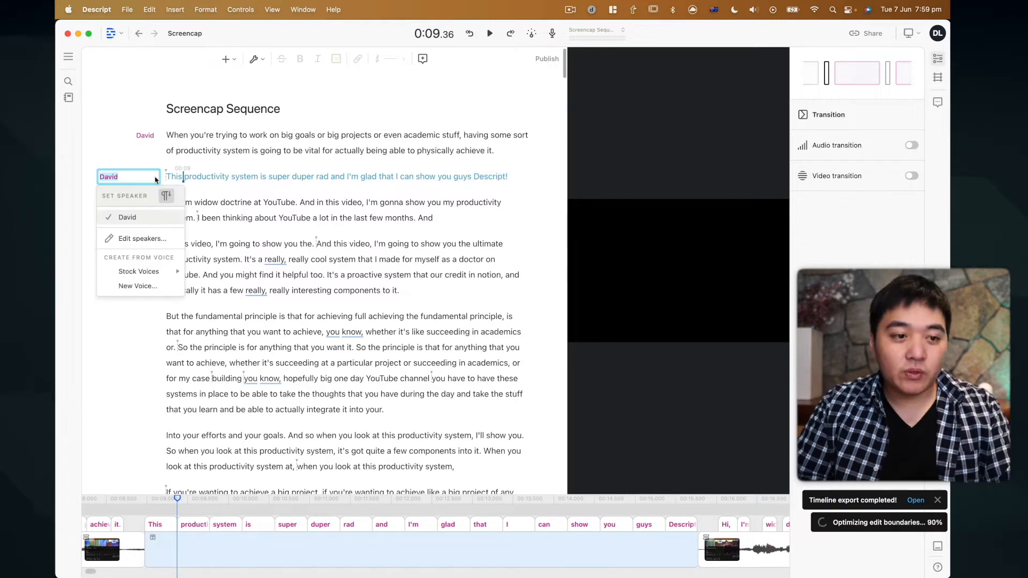
click(138, 271)
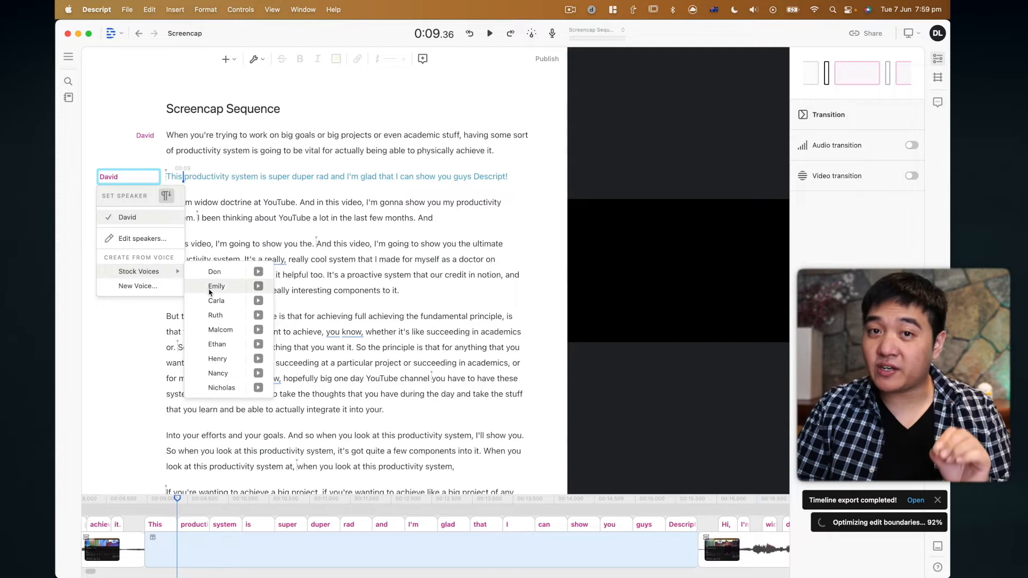
mouse_move(258, 272)
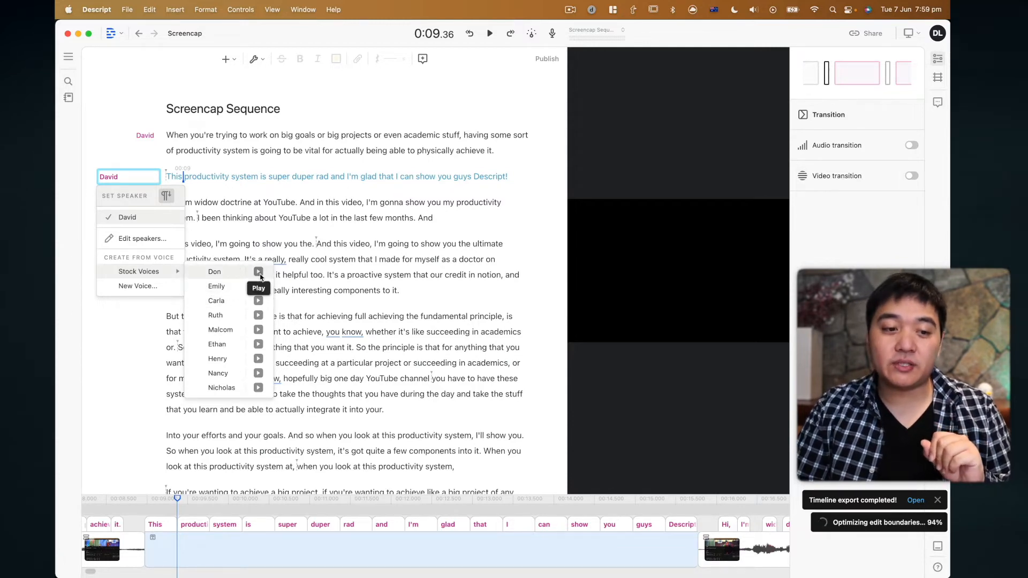
click(214, 272)
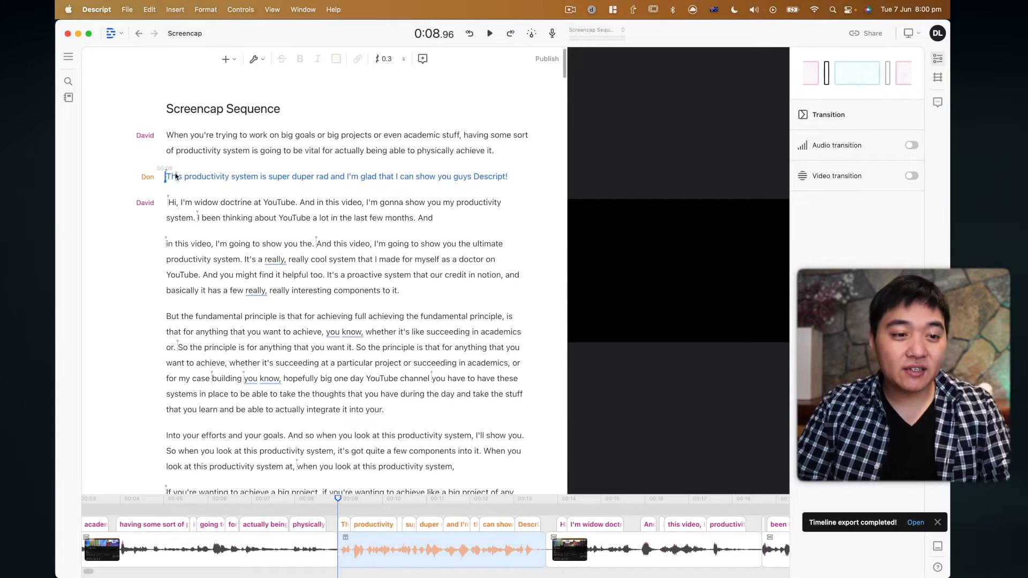
click(490, 32)
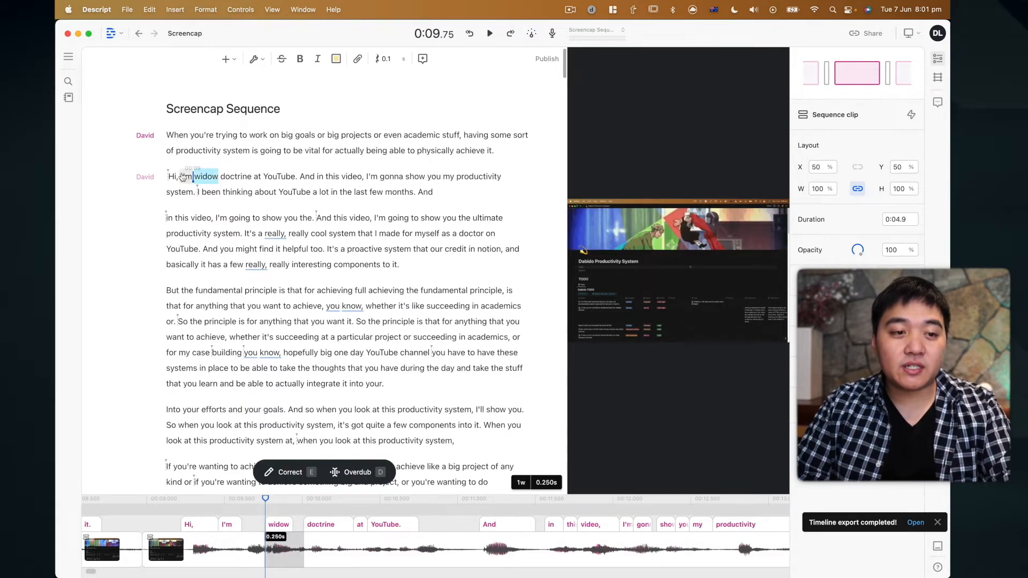
Correct 'widow doctrine at YouTube' to 'a doctor and YouTuber' in the intro
click(490, 33)
text(Dabido, a doctor and Yo)
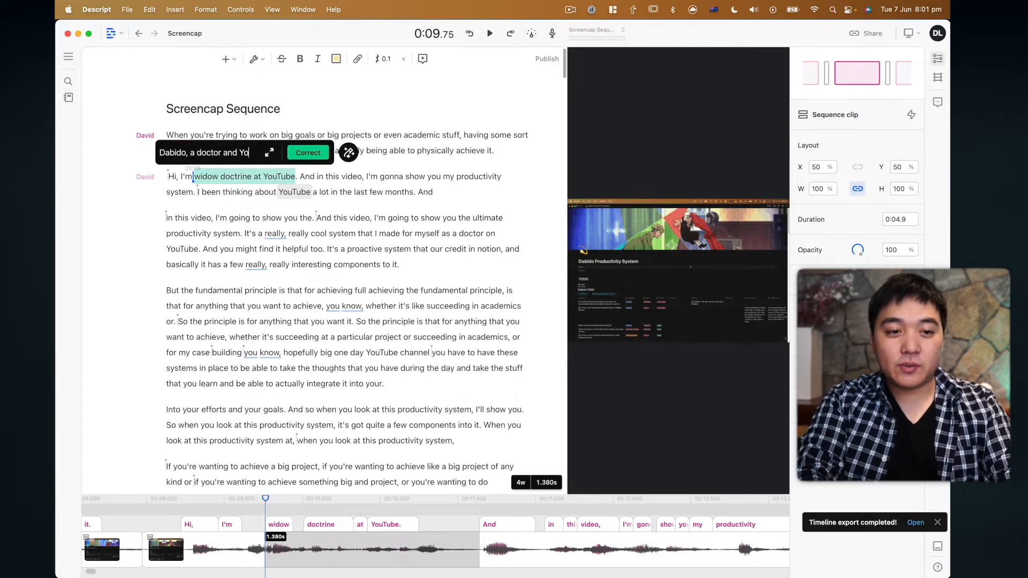
click(307, 152)
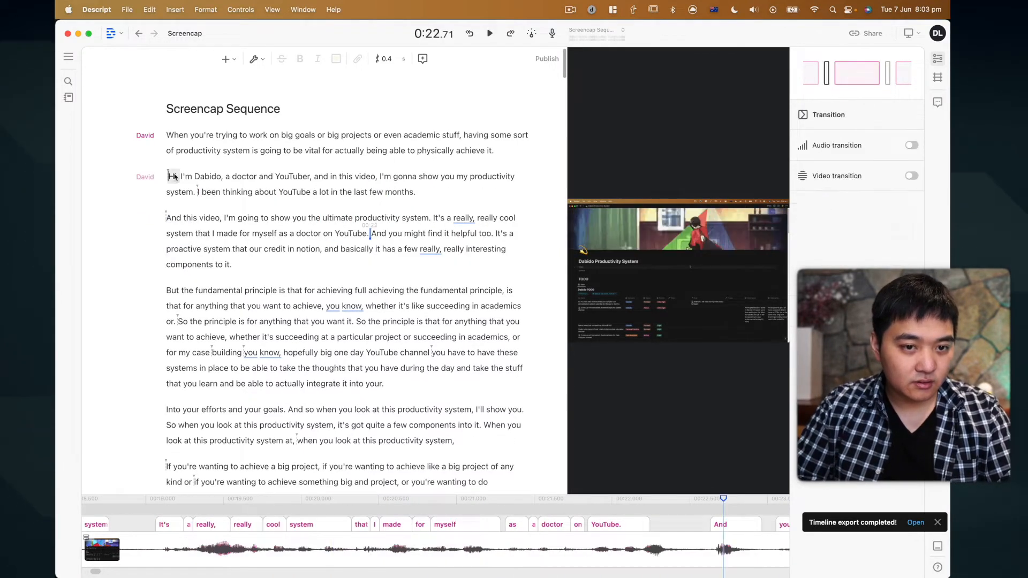
Cut two redundant passages from the transcript on the way to the annual goals section
click(490, 32)
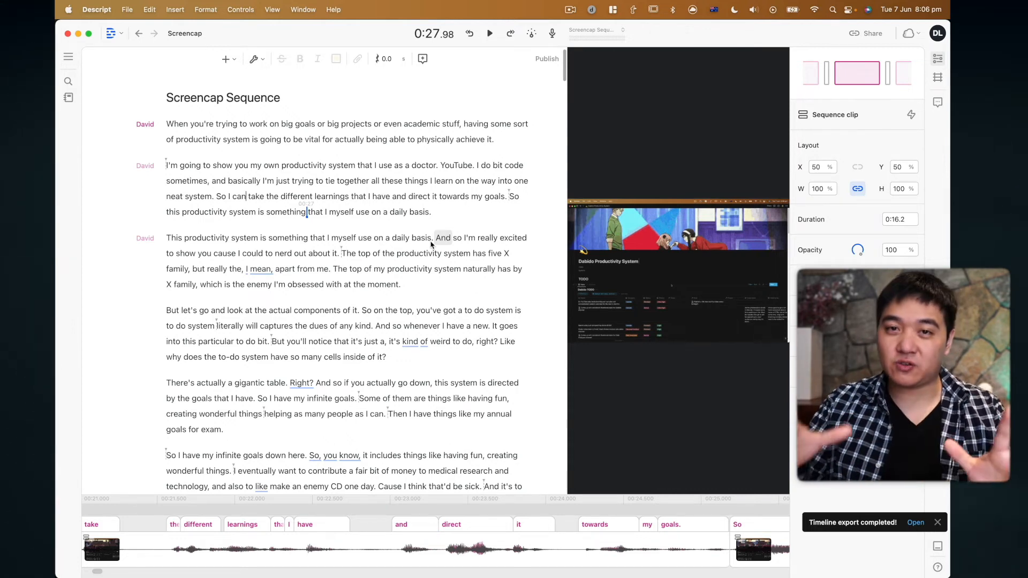
click(490, 33)
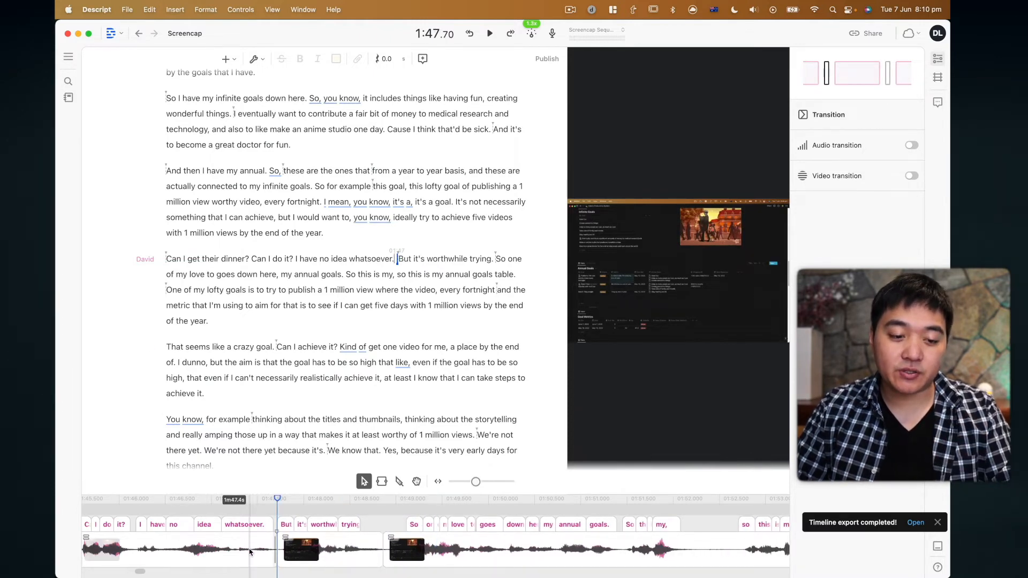
Trim the silent gap after 'no idea whatsoever.' on the timeline
click(490, 33)
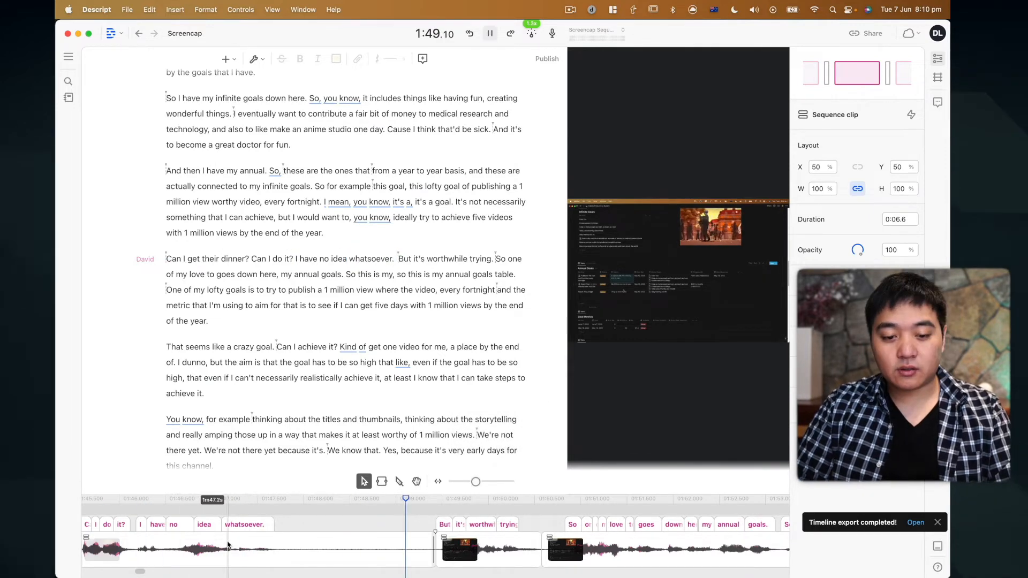
click(489, 33)
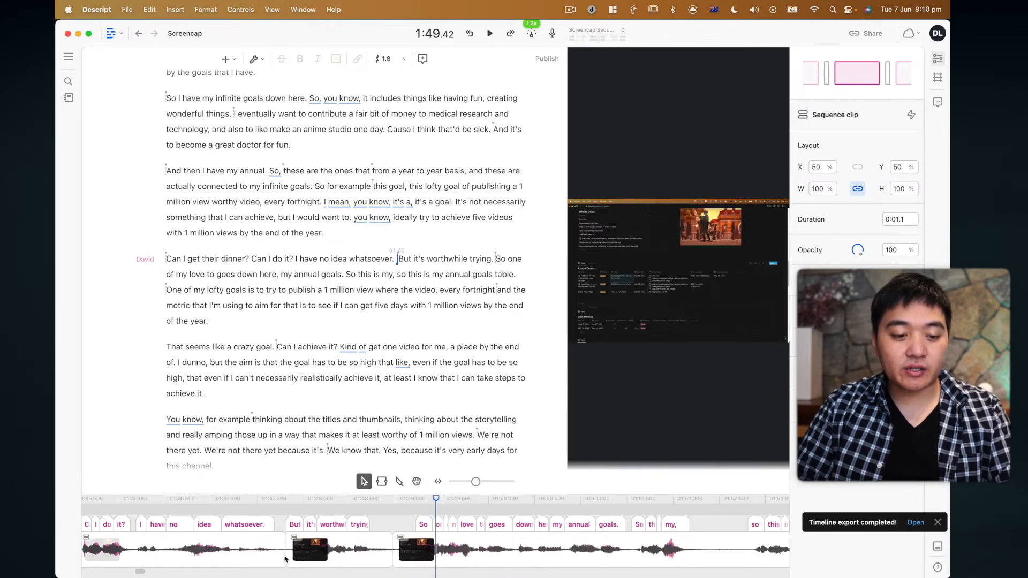
click(490, 32)
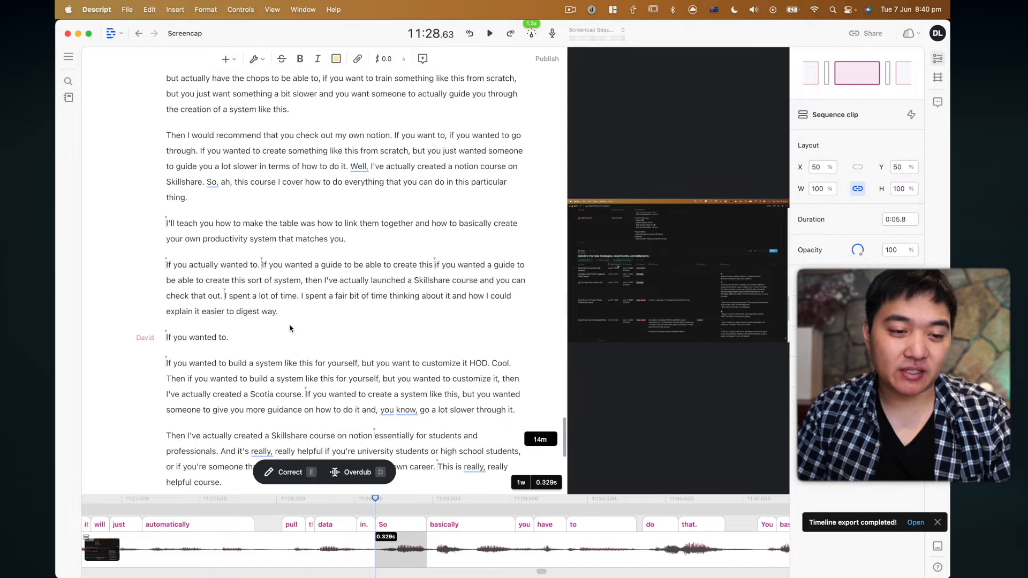
Scroll through the end of the script past the trimmed Skillshare pitch
scroll(up, 3)
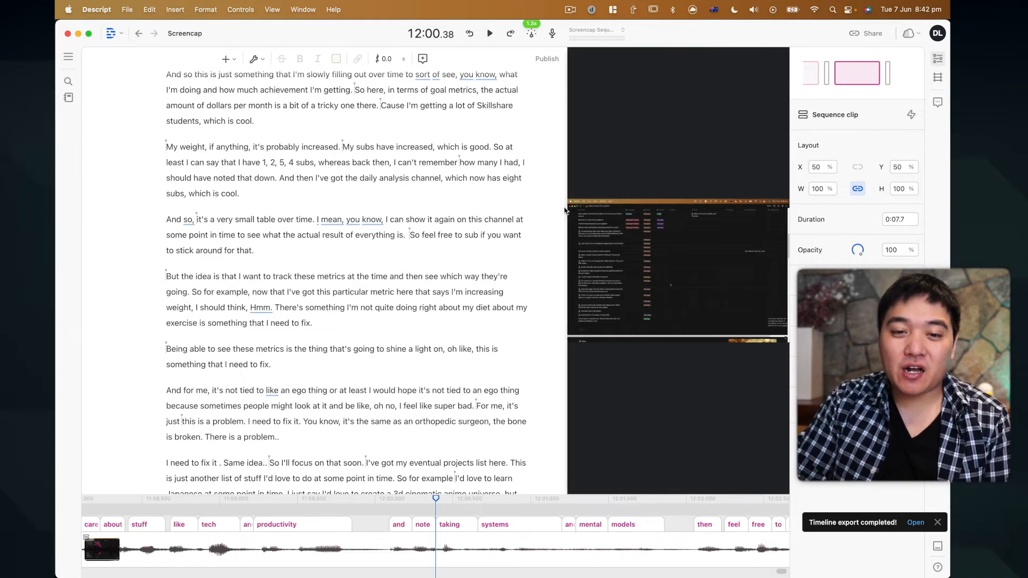
scroll(down, 3)
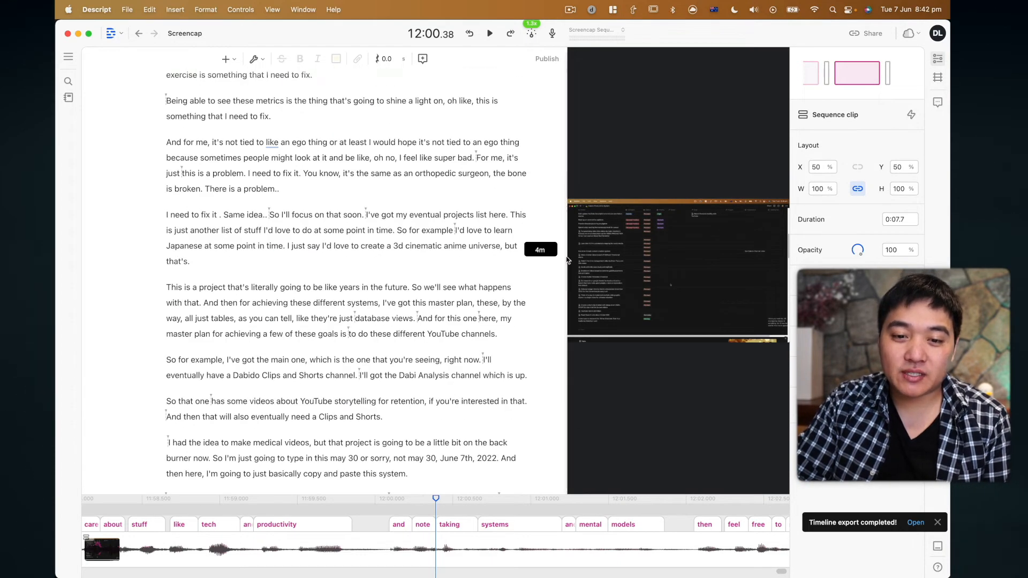
scroll(down, 3)
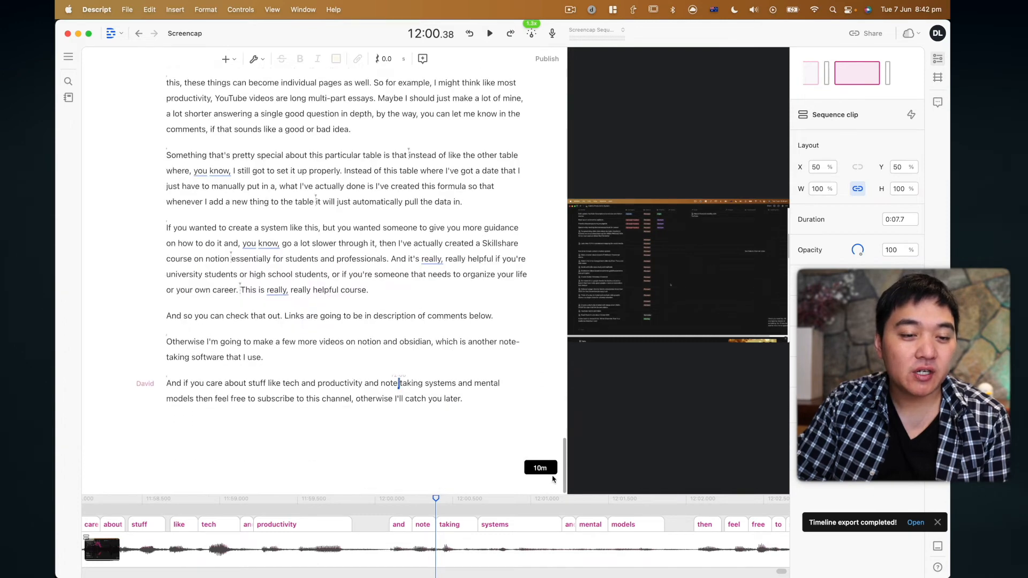
scroll(up, 3)
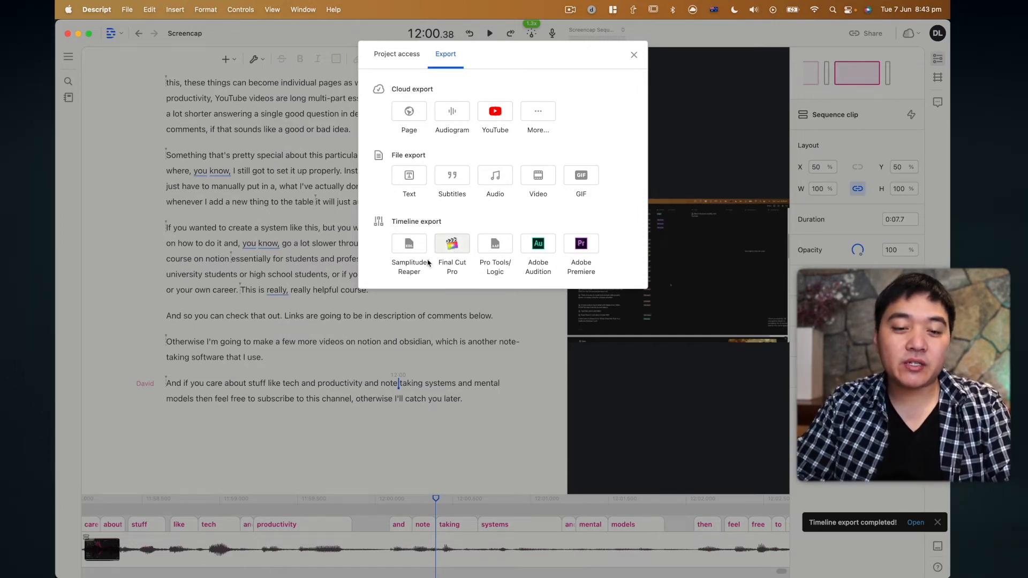
Export the timeline in Final Cut Pro XML format and switch to Final Cut Pro
click(452, 248)
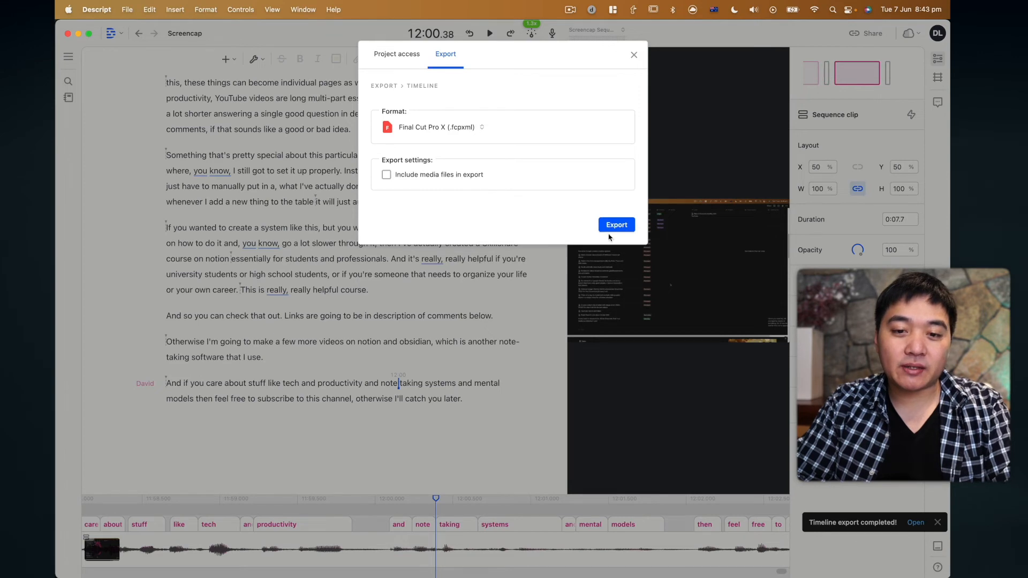
click(616, 224)
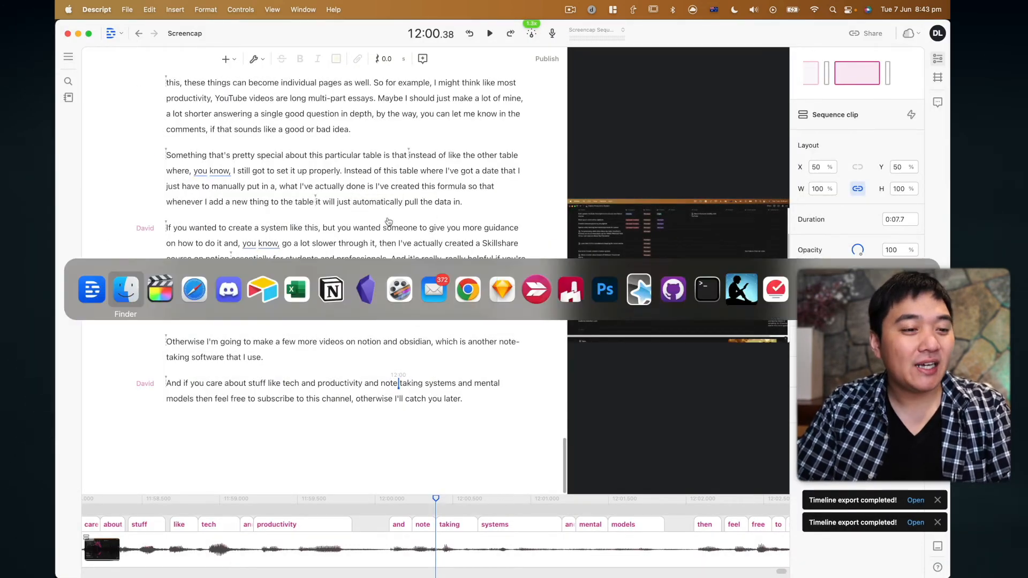
click(126, 290)
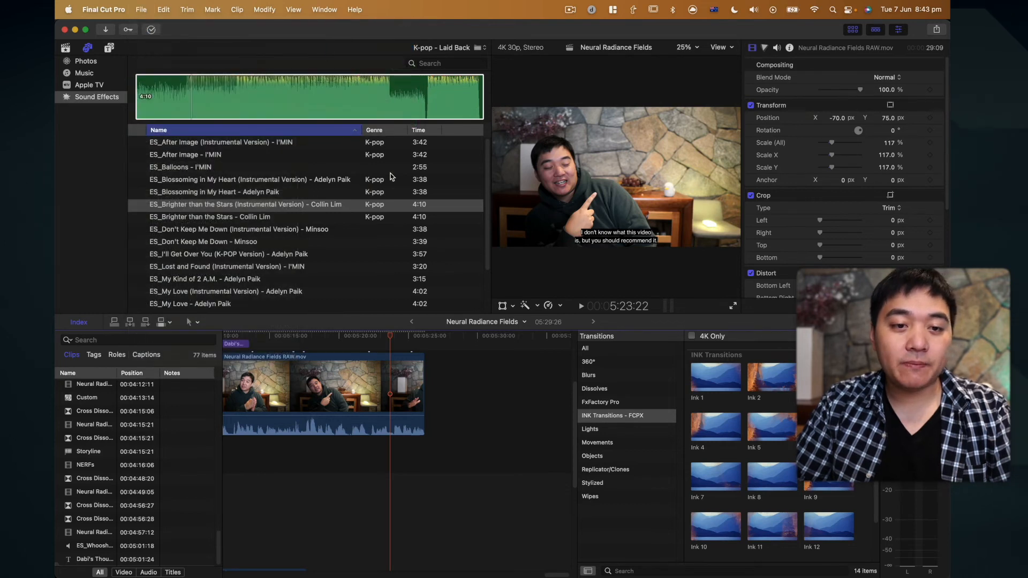
Save a new library named 'Screencap Sequence' inside the Screencap Sequence folder
key(cmd+s)
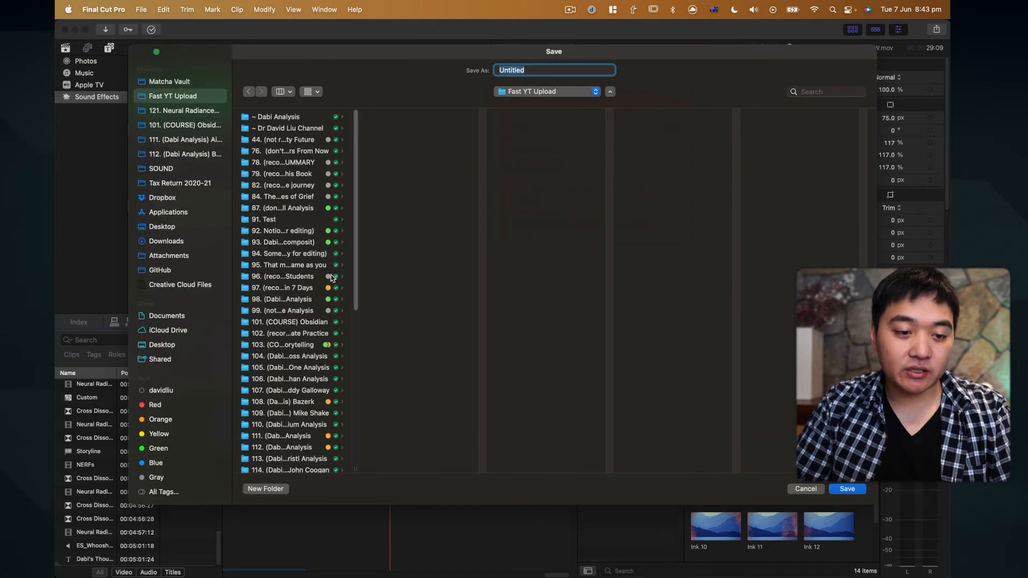
click(289, 264)
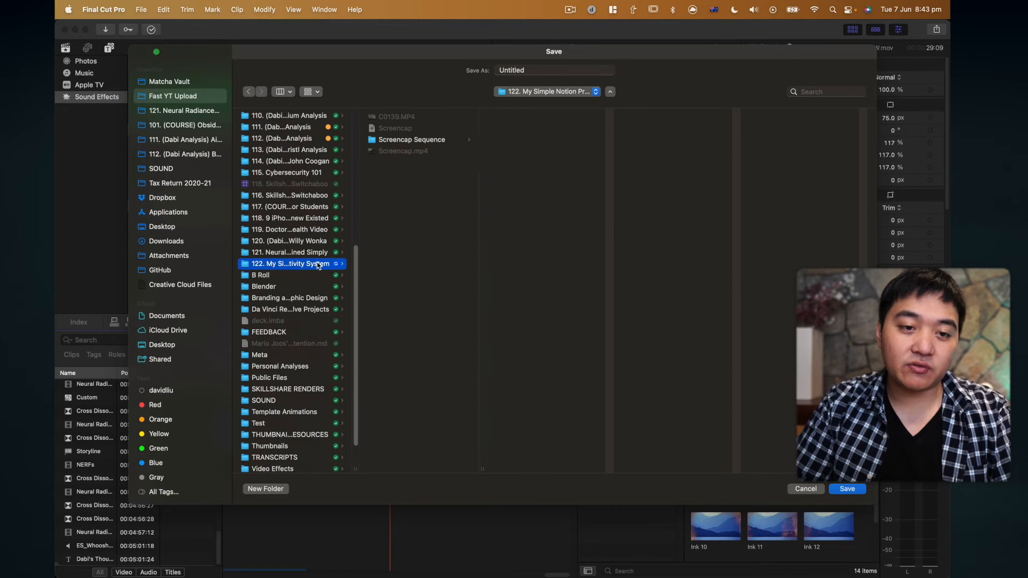
click(412, 139)
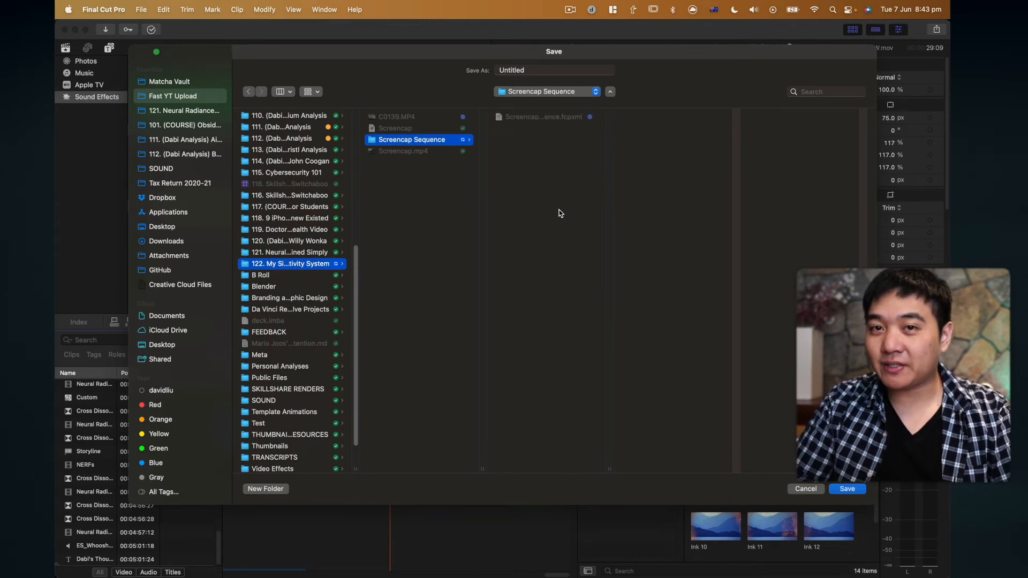
click(552, 70)
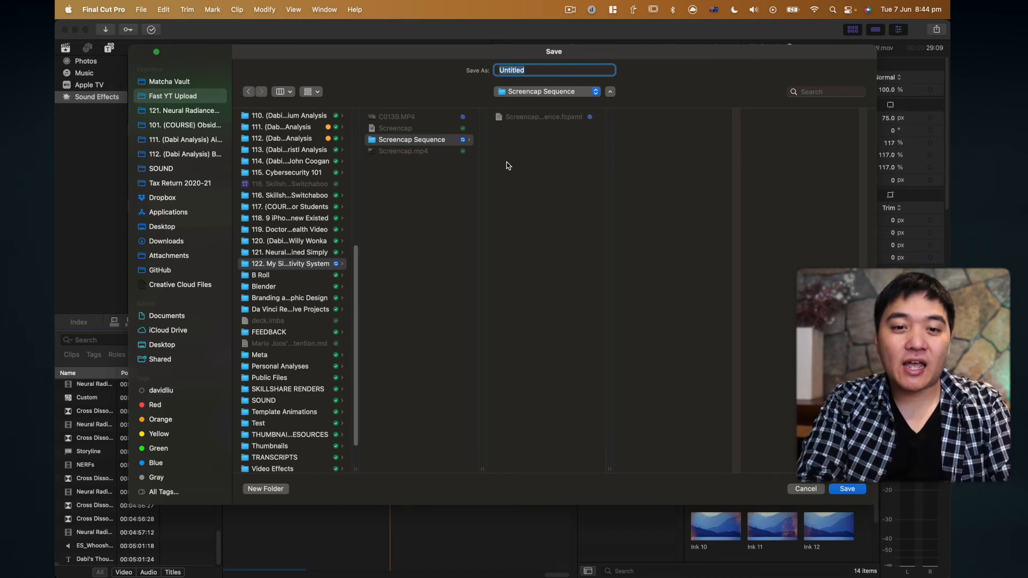
text(Screencap)
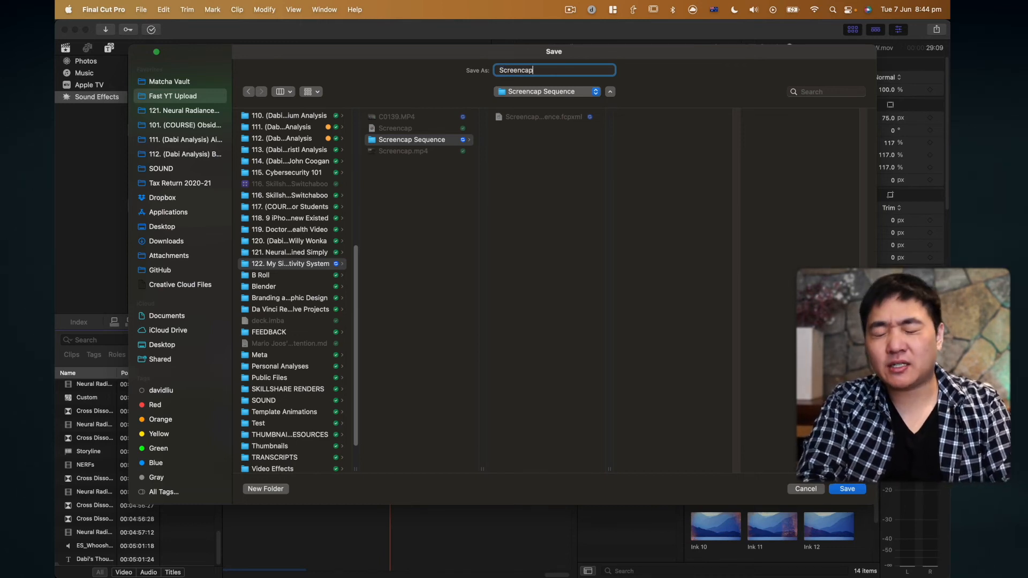
text(Se)
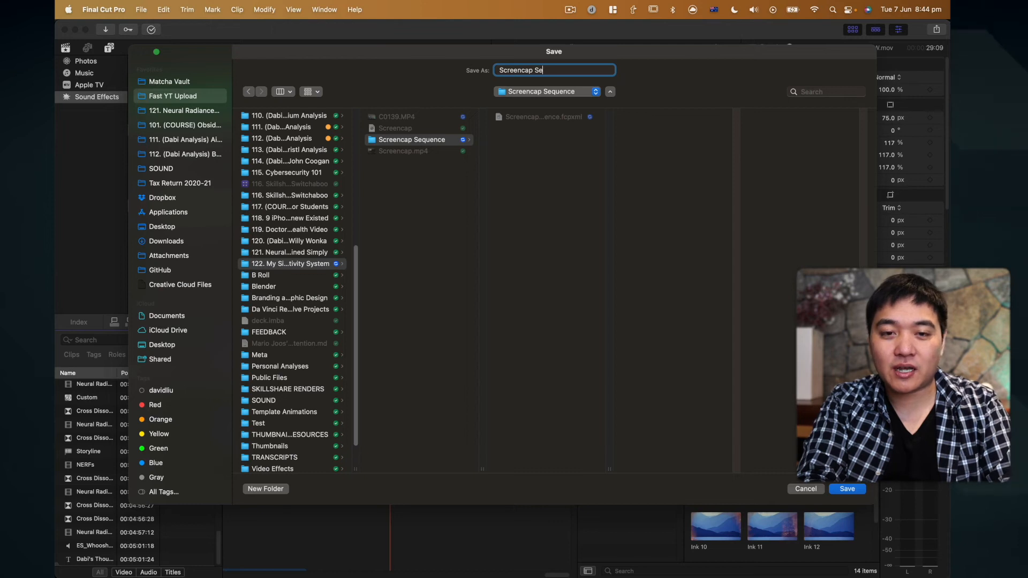
click(847, 489)
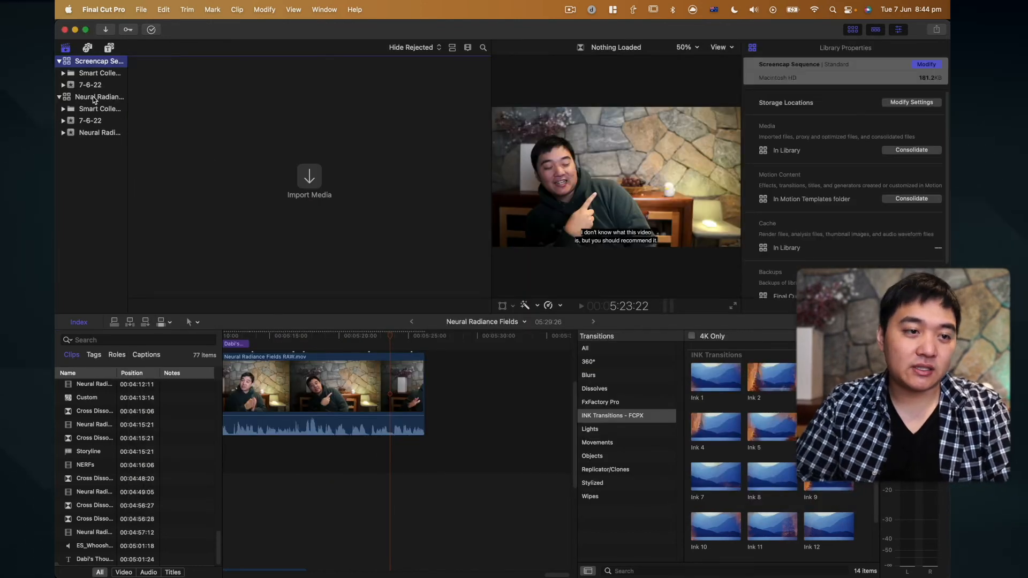
Create a 30p project named 'Screencap Sequence' in the library
click(141, 9)
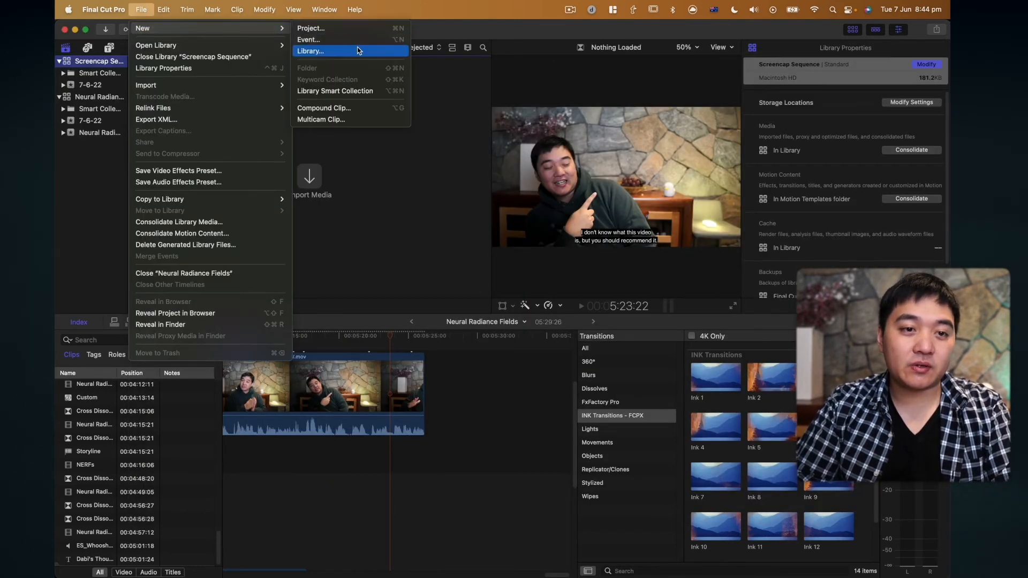
click(311, 27)
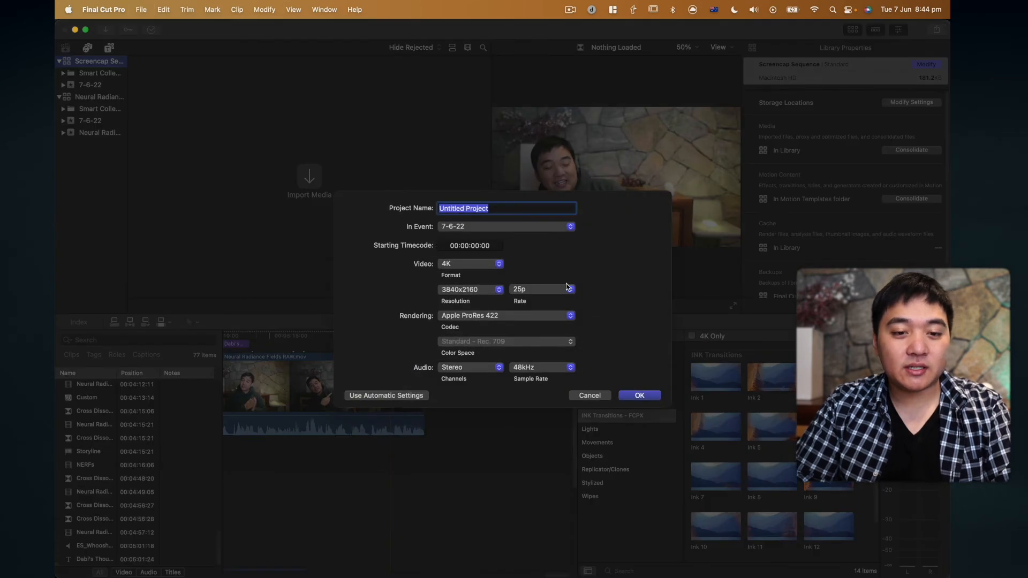
click(570, 289)
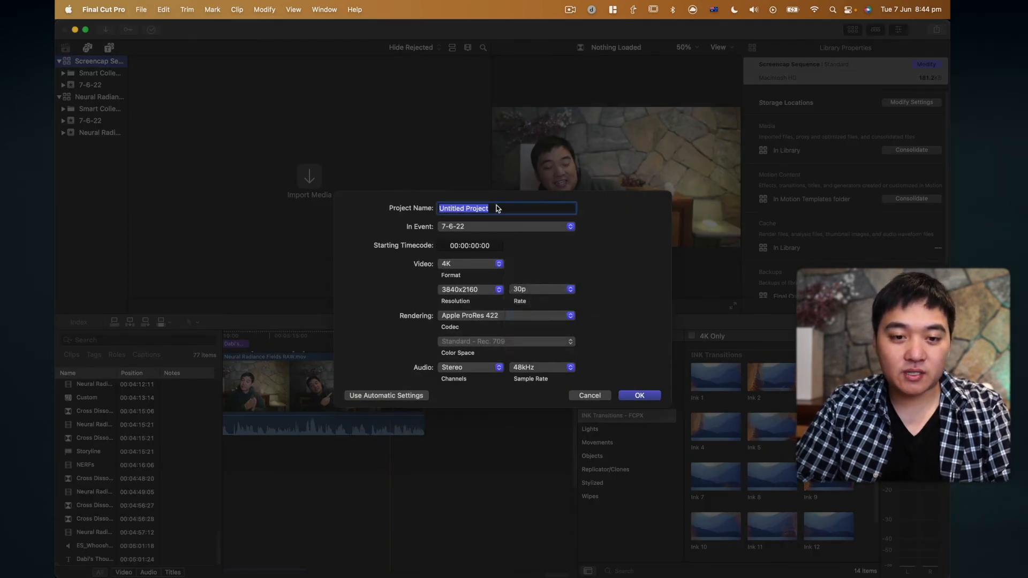
text(Scre)
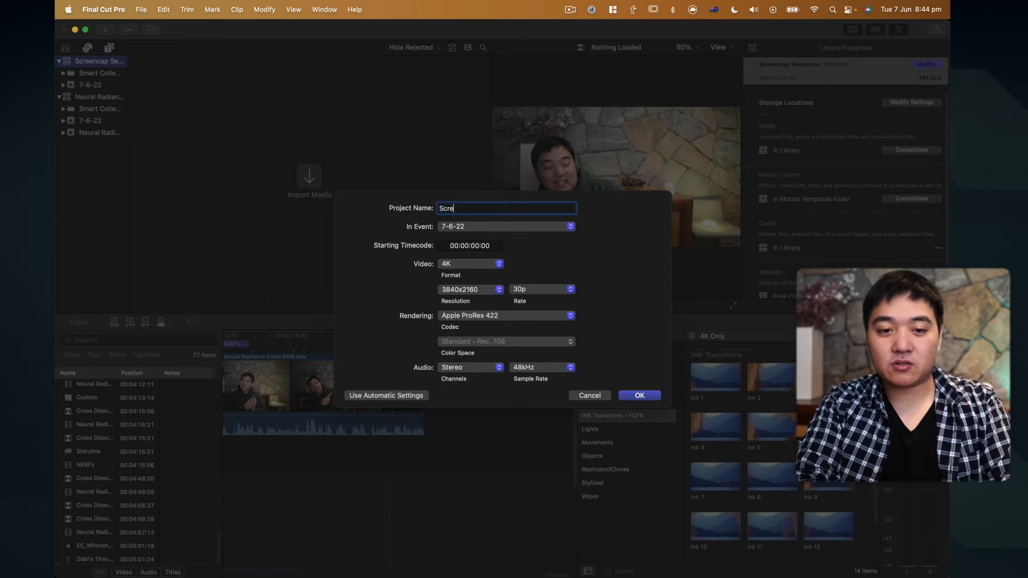
click(588, 395)
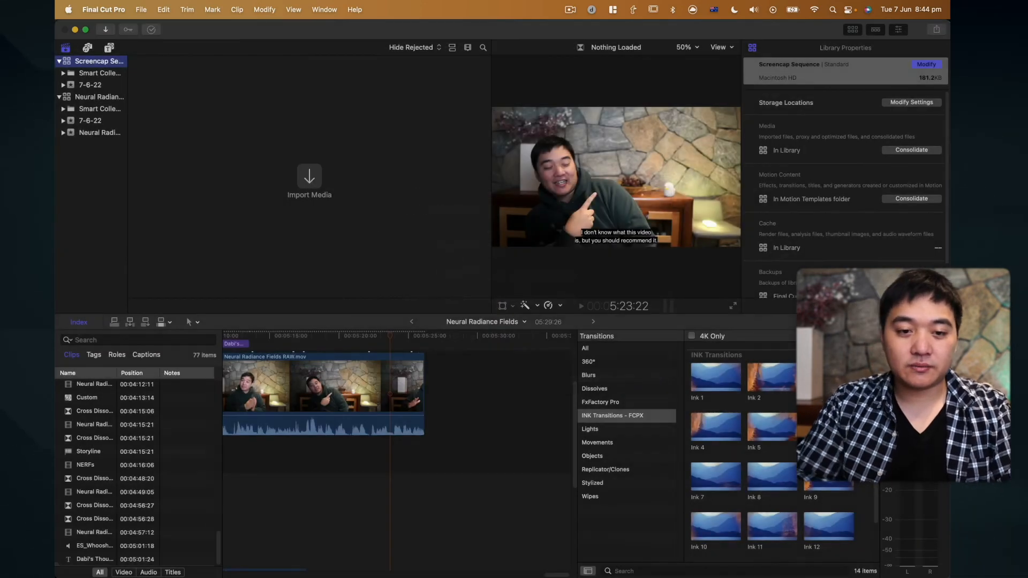
Try importing the Screencap Sequence XML and dismiss the unexpected-value error
click(163, 9)
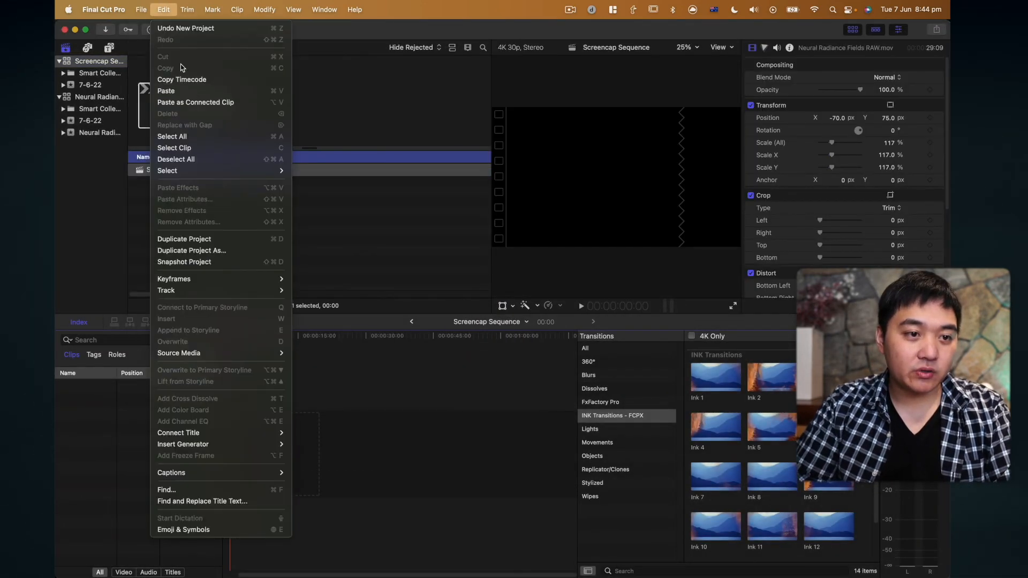
click(141, 9)
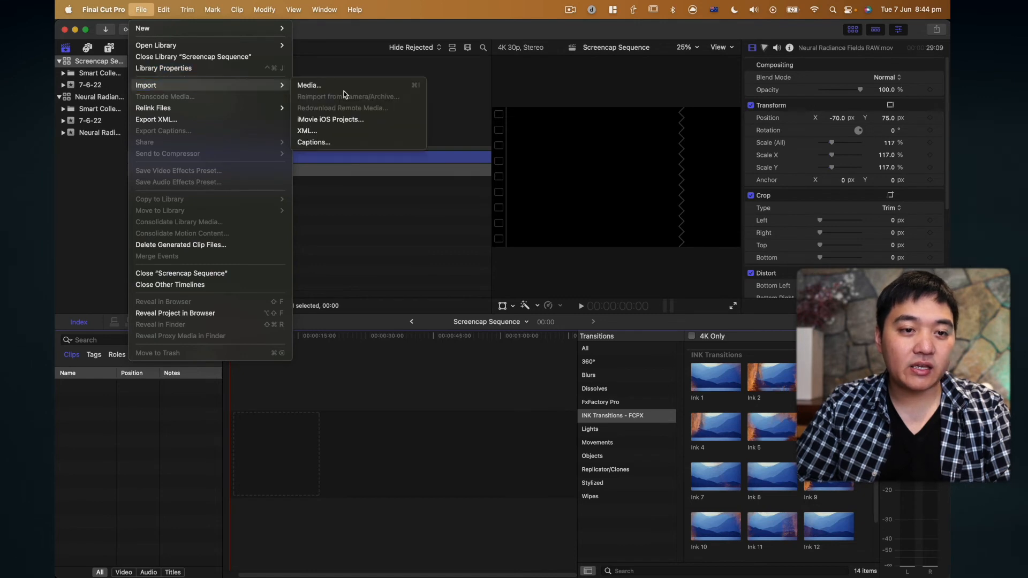
click(309, 85)
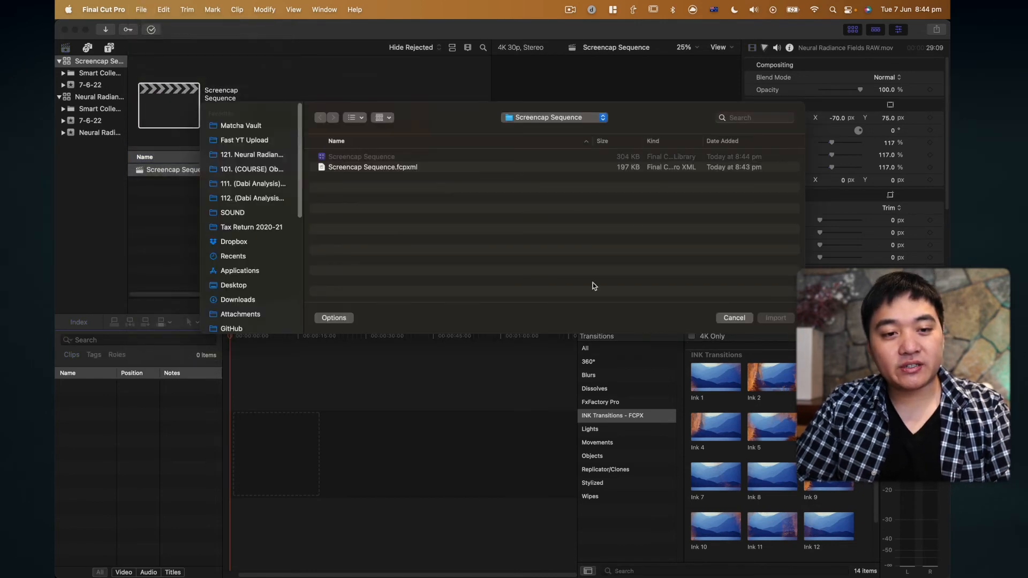
click(775, 317)
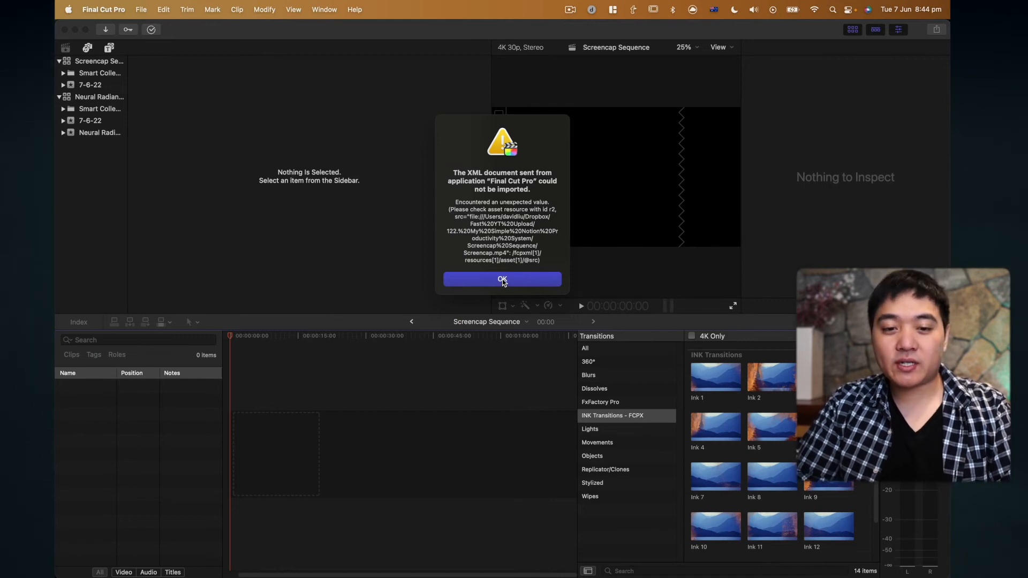
click(502, 279)
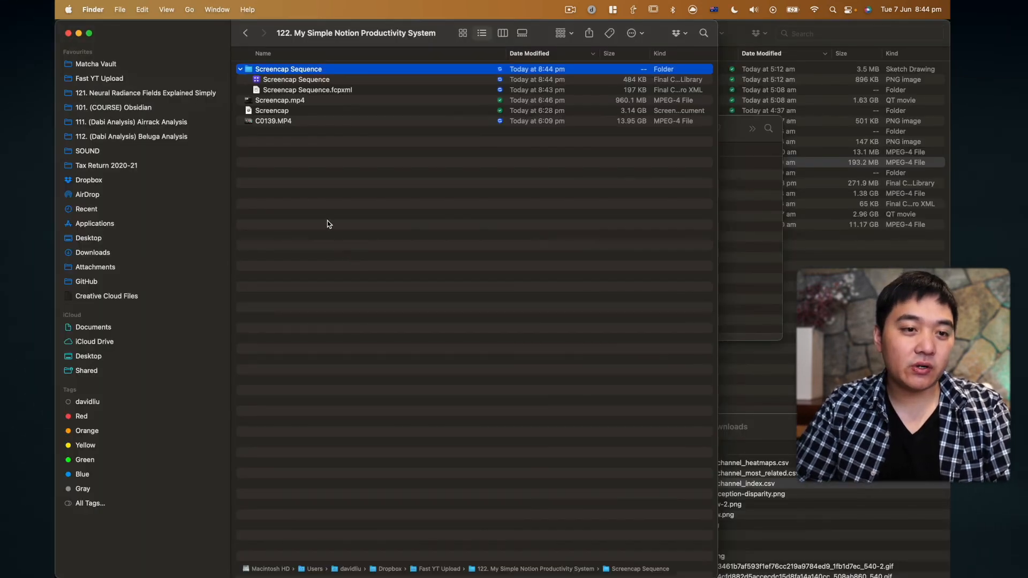
Move Screencap.mp4, Screencap and C0139.MP4 into the Screencap Sequence folder
click(280, 100)
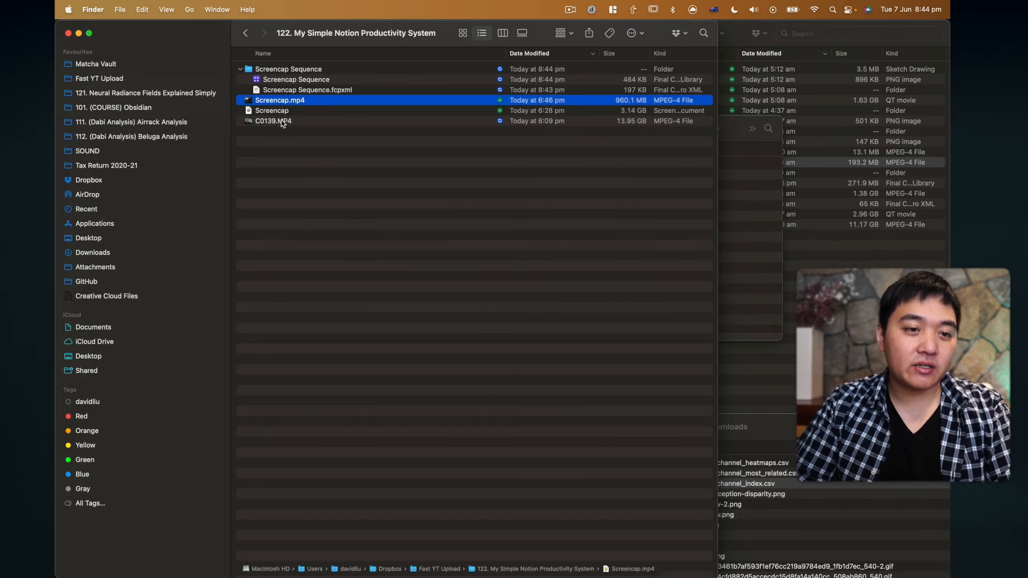
click(273, 121)
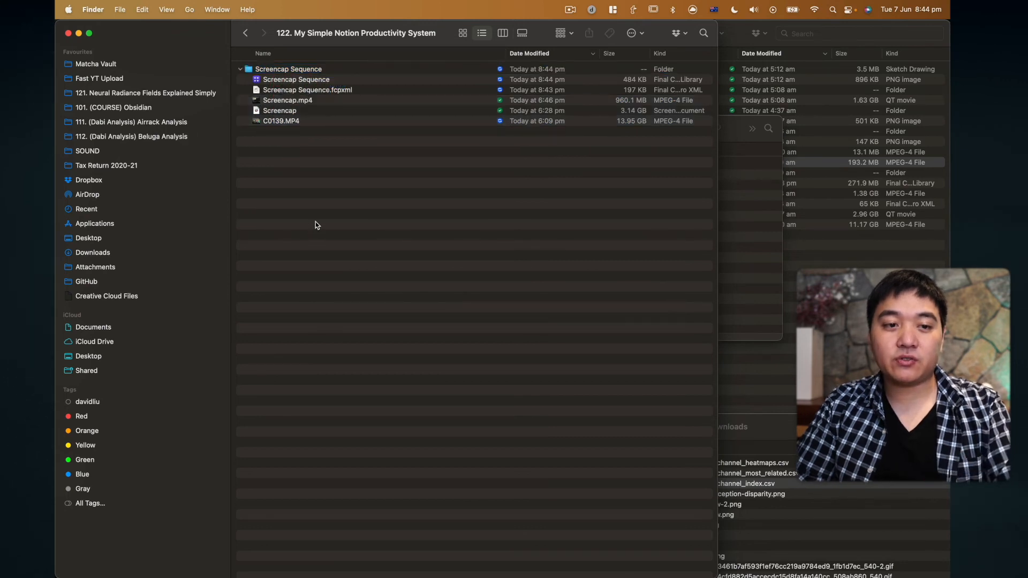
click(103, 9)
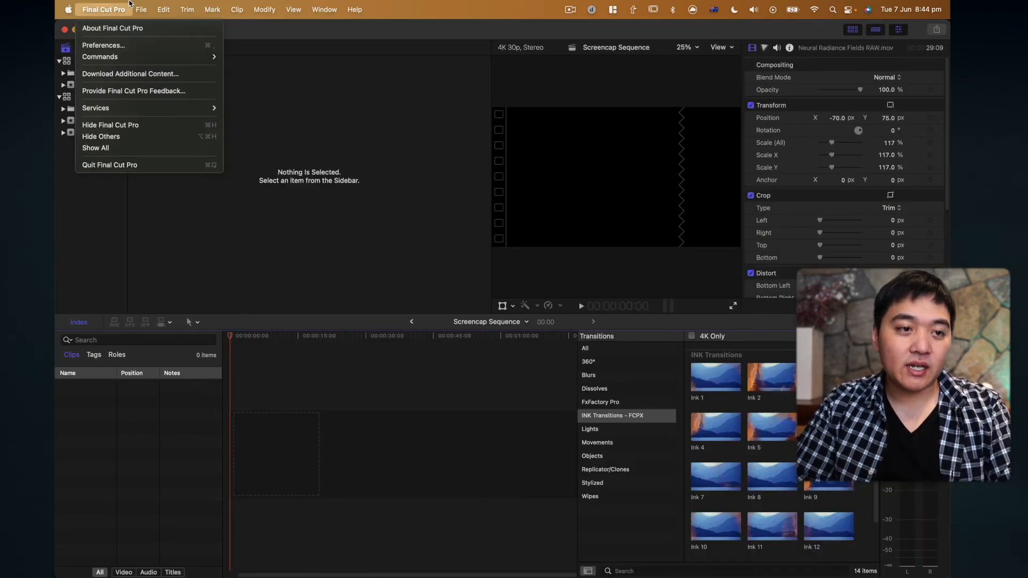
Import Screencap Sequence.fcpxml again and open its project in the timeline
click(140, 9)
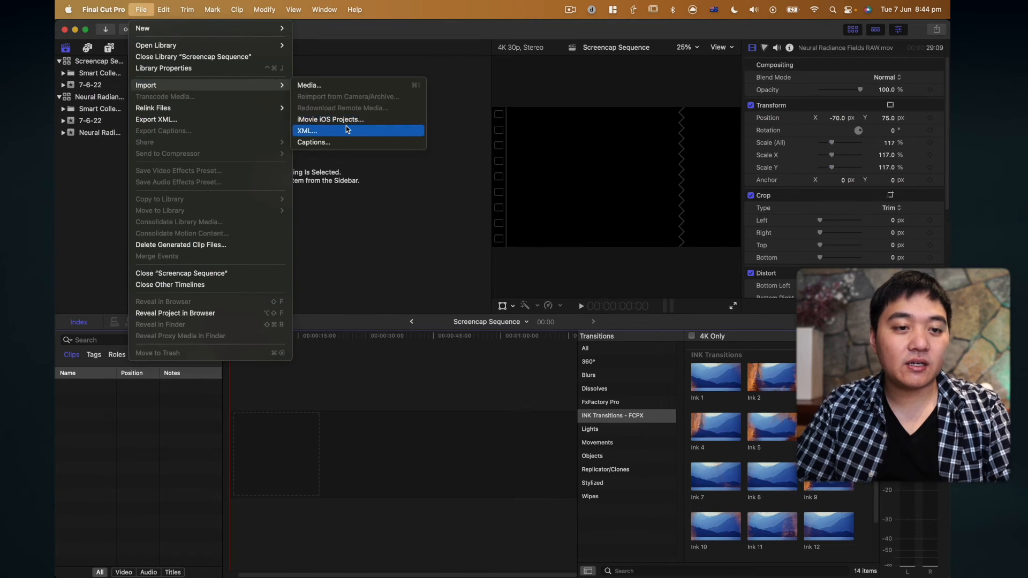
click(306, 131)
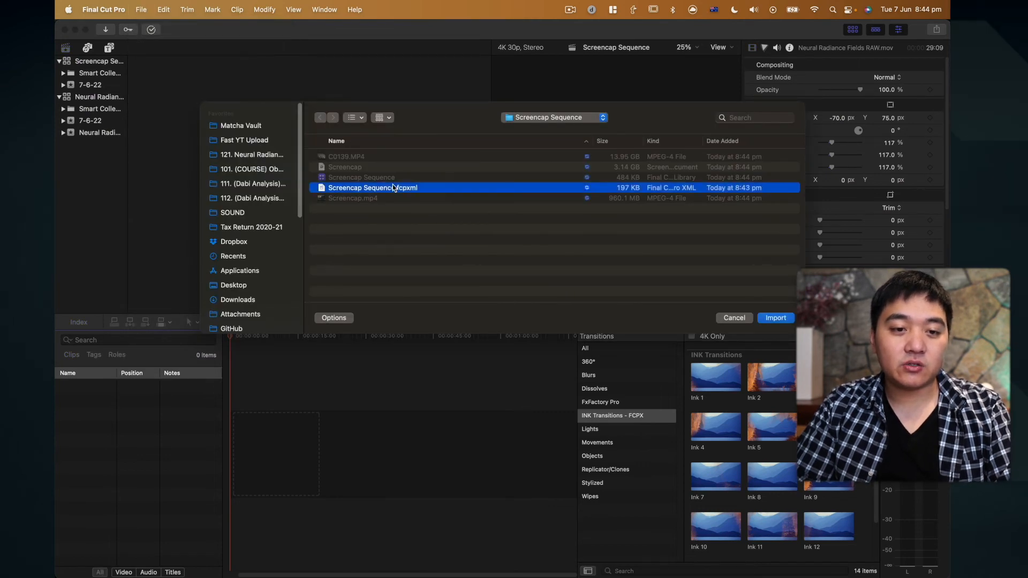
click(775, 318)
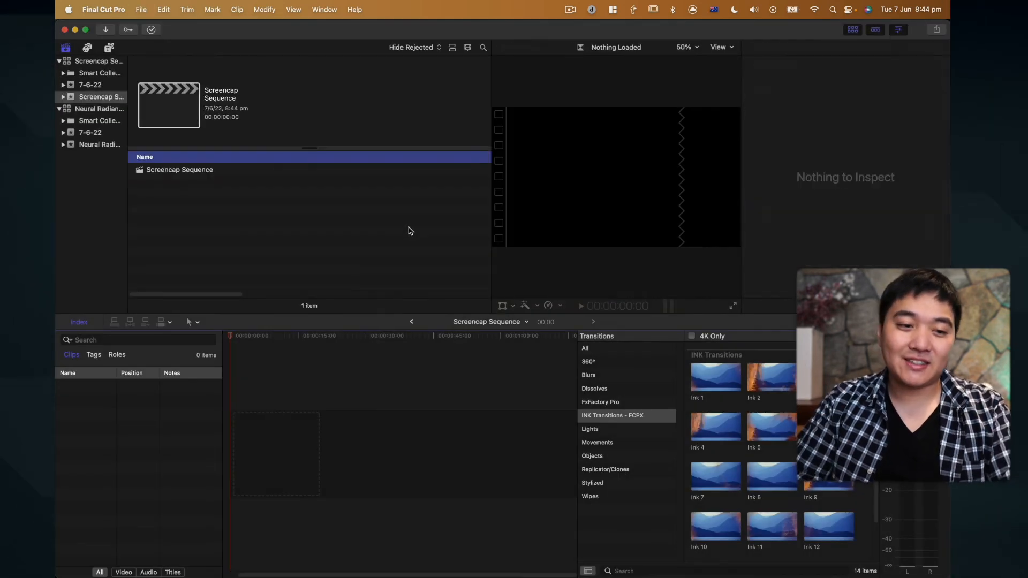
click(179, 169)
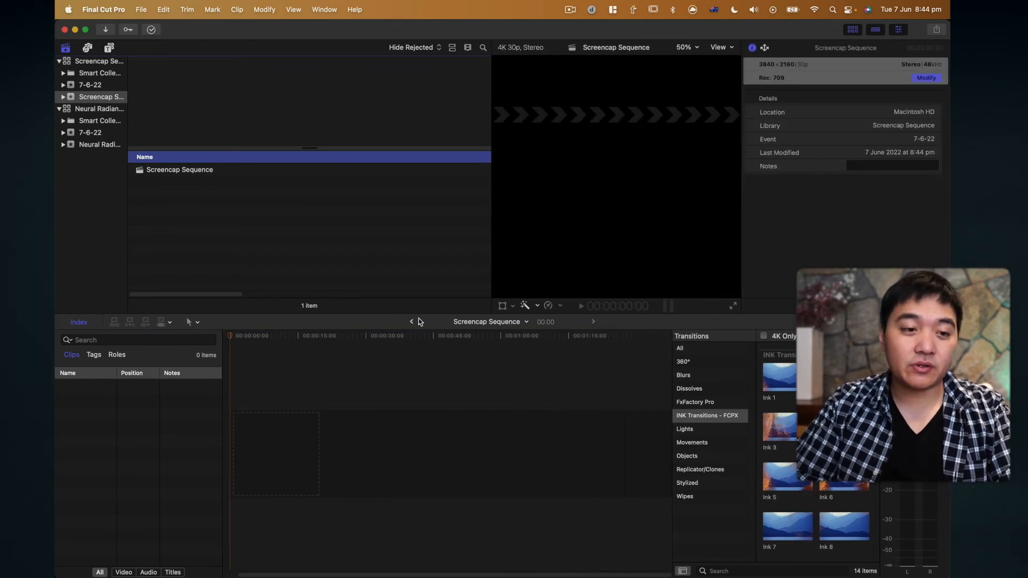
double_click(180, 170)
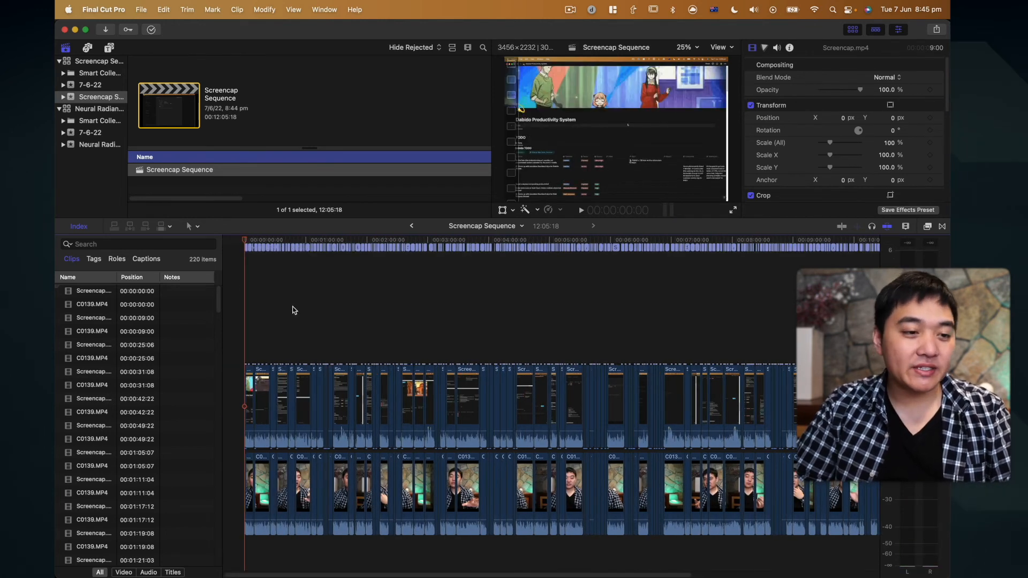
Show the project's 258 captions in the timeline index and search for 'anime'
click(146, 258)
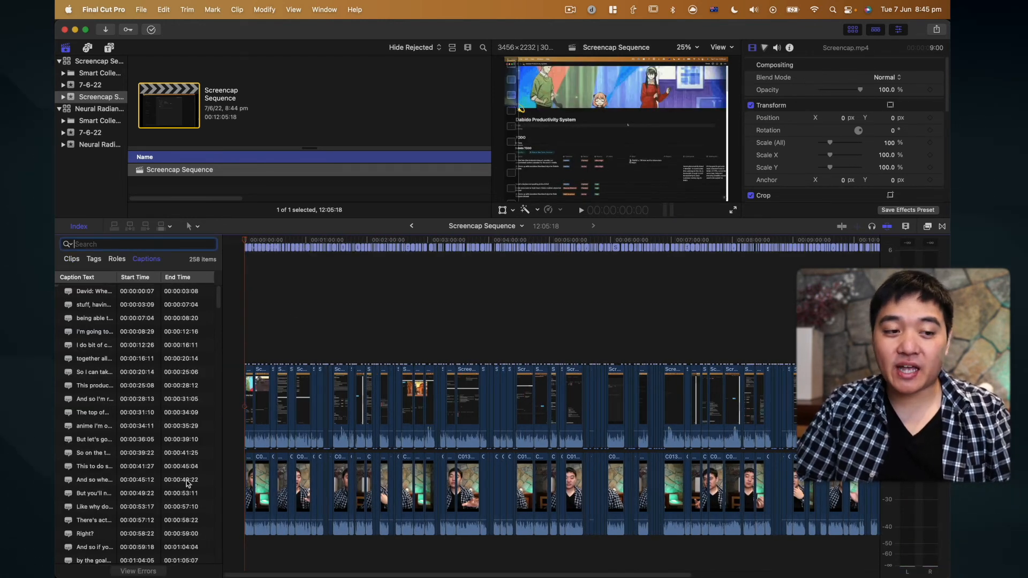
scroll(down, 3)
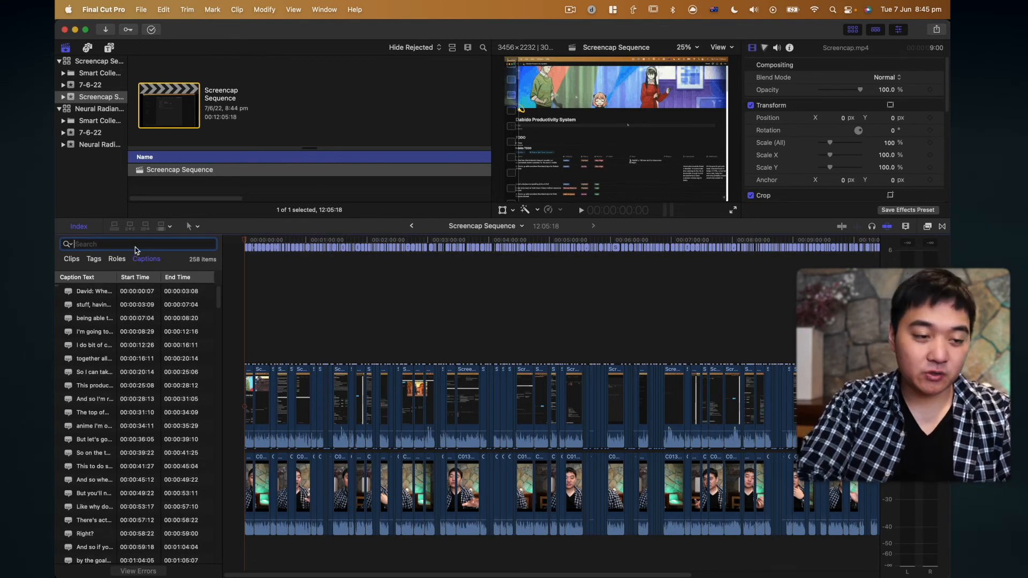
text(anime)
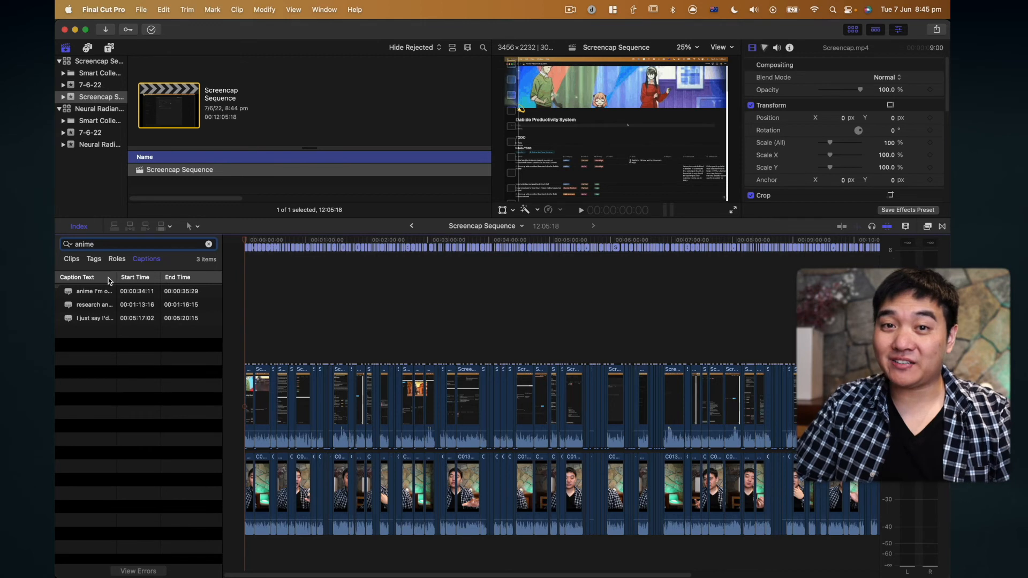